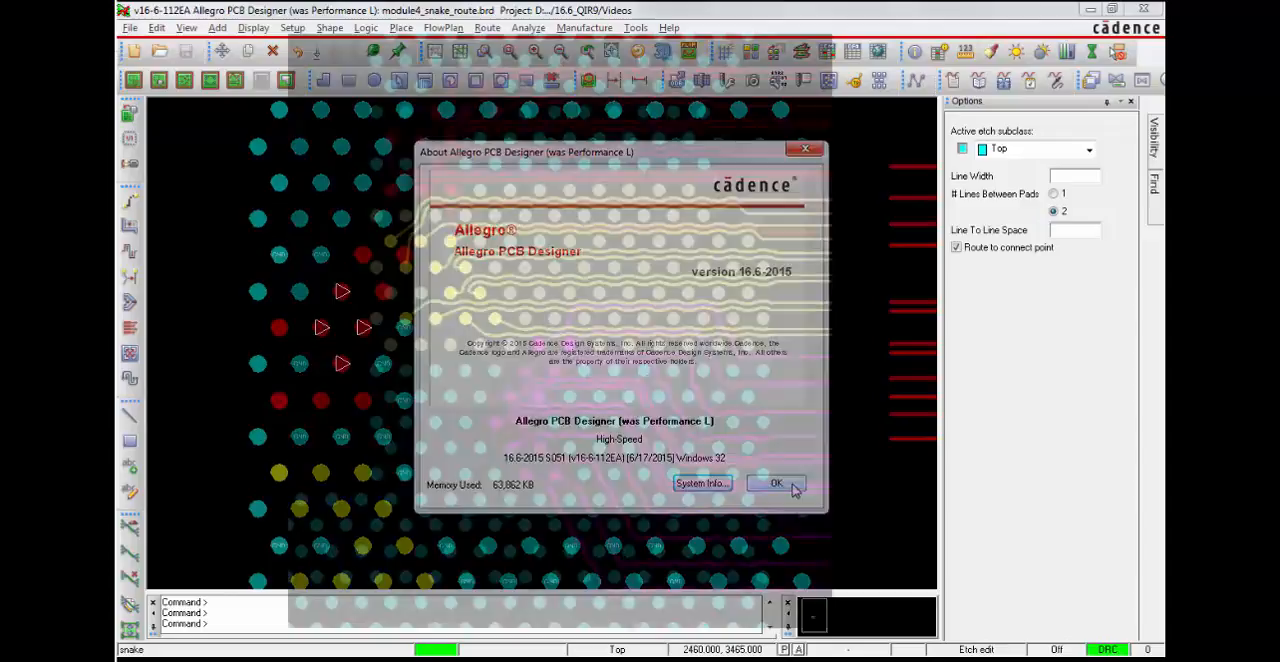
- Close the About Allegro PCB Designer window
click(776, 483)
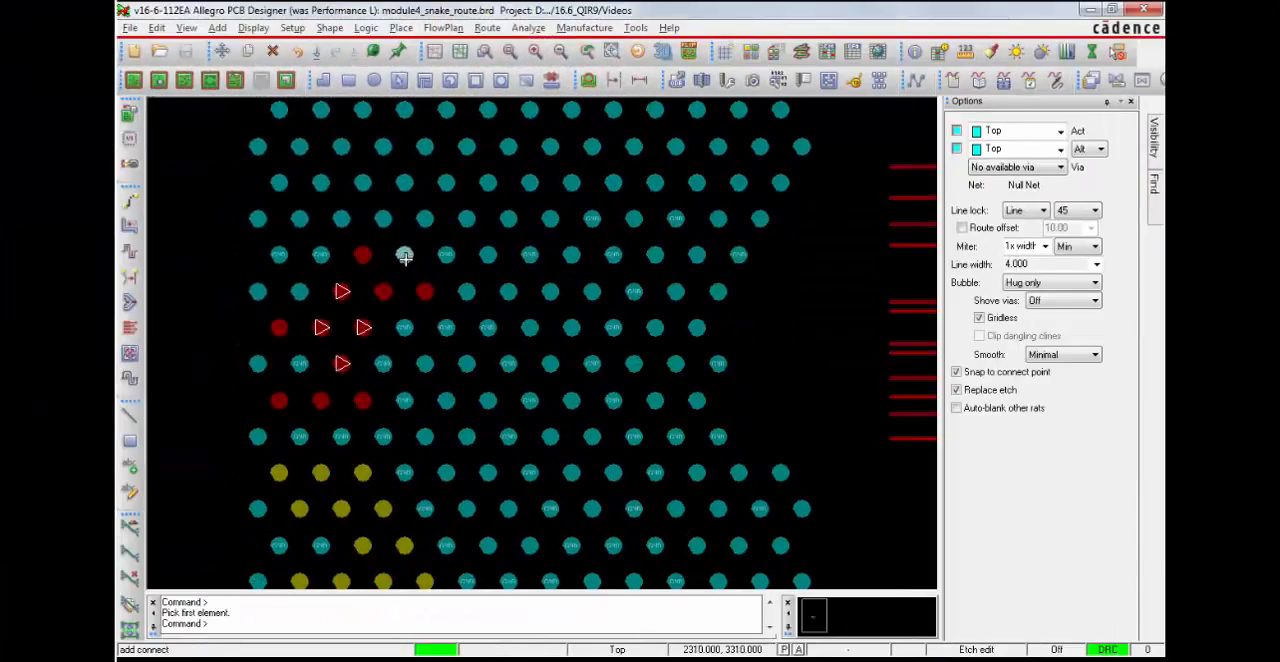
- Route the Cpu1_Bank1-chnla_Ecc2 net from its BGA pin rightward as a snake-mode serpentine
click(405, 255)
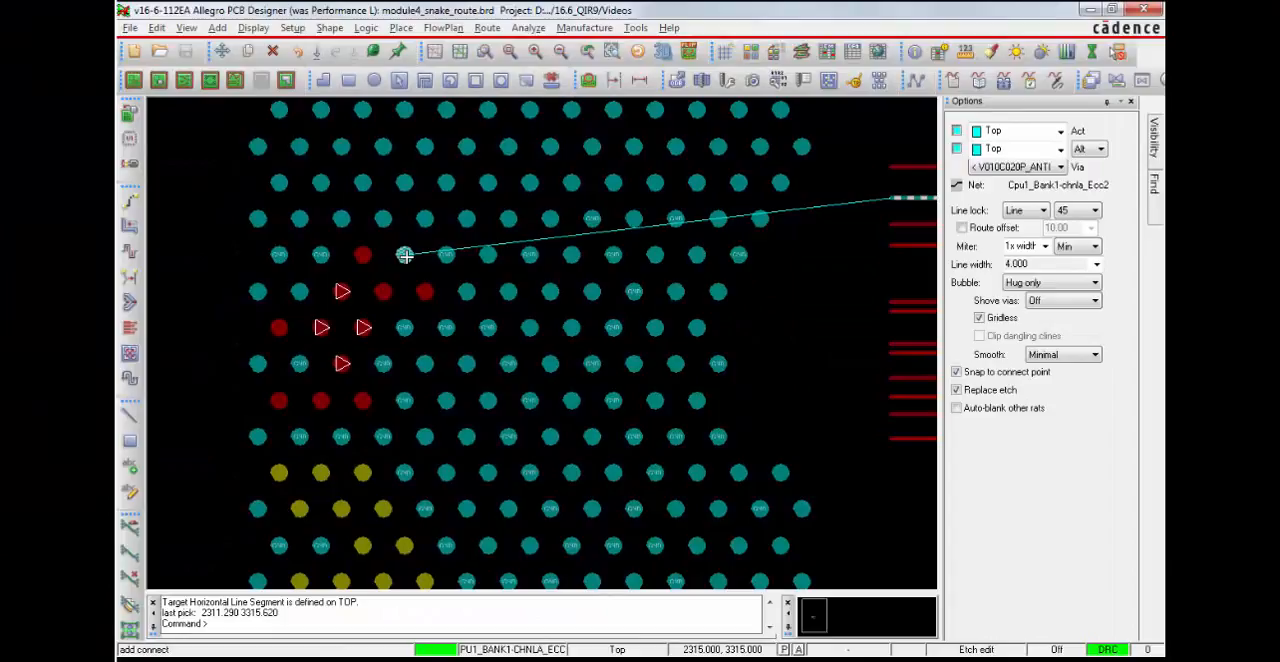
right_click(405, 255)
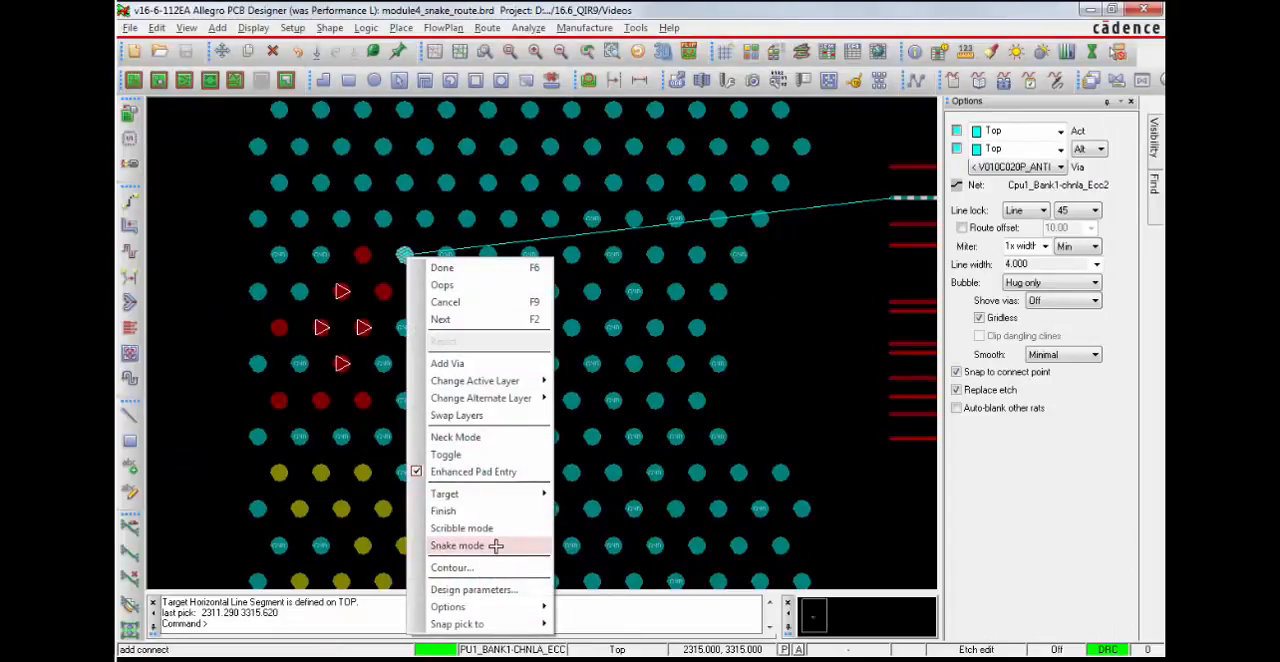
click(457, 545)
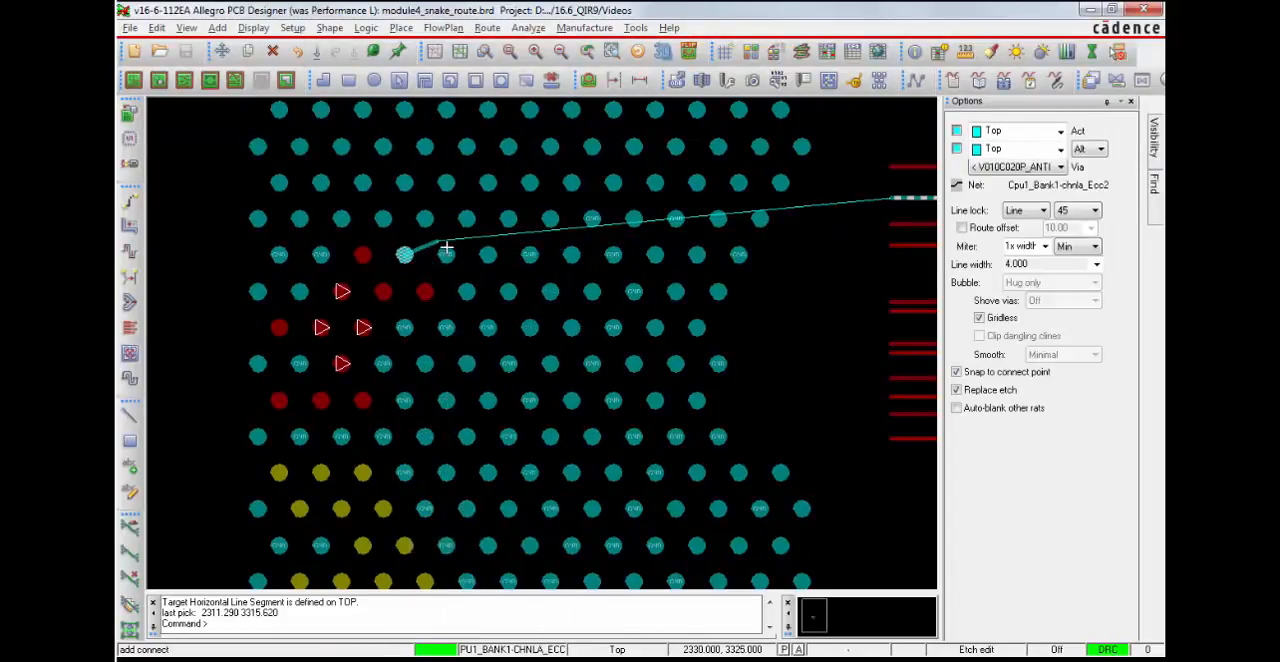
mouse_move(269, 240)
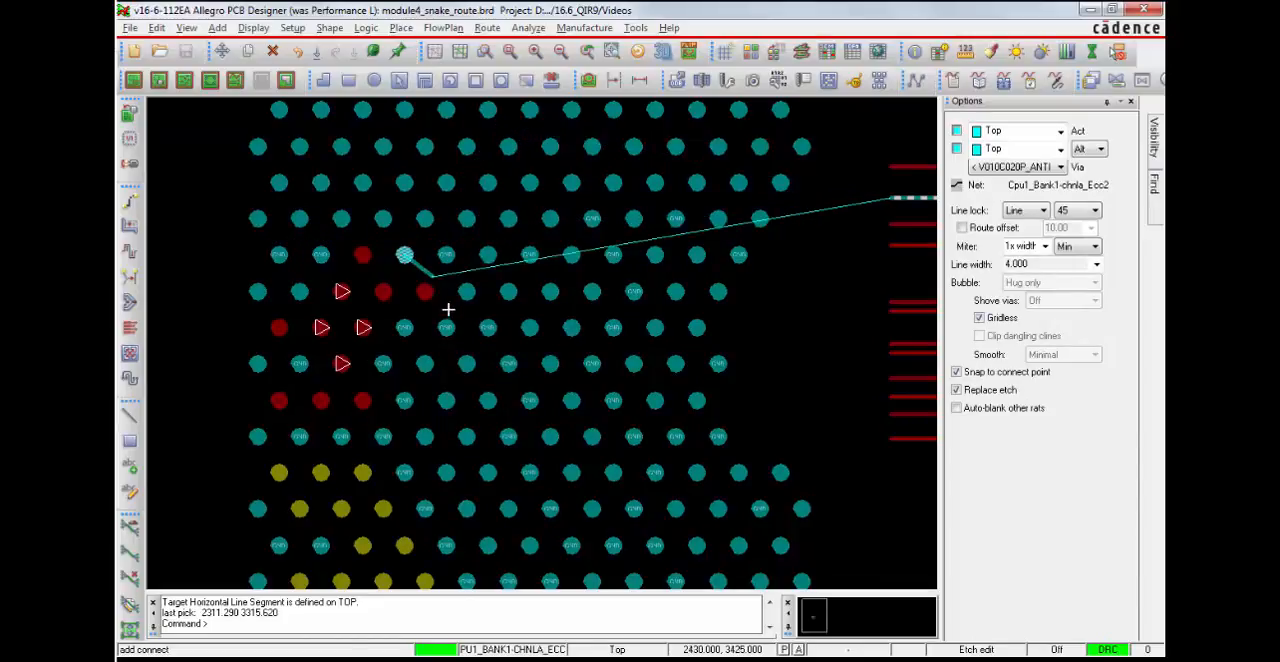
mouse_move(430, 243)
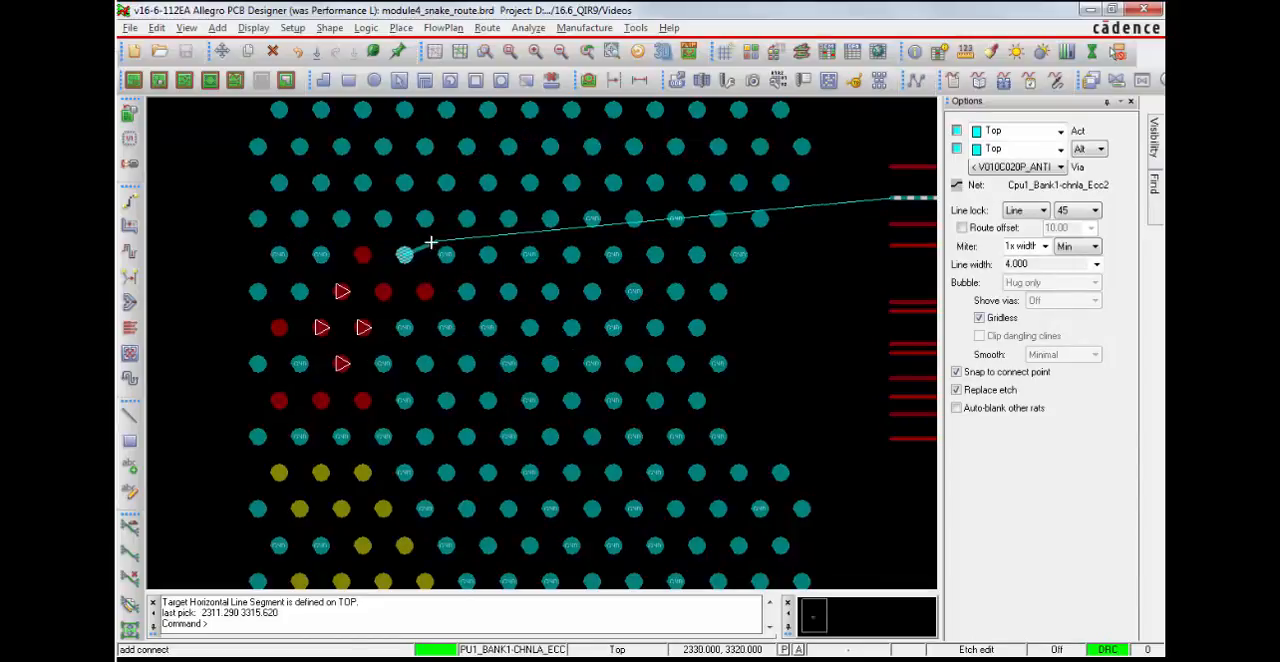
mouse_move(438, 242)
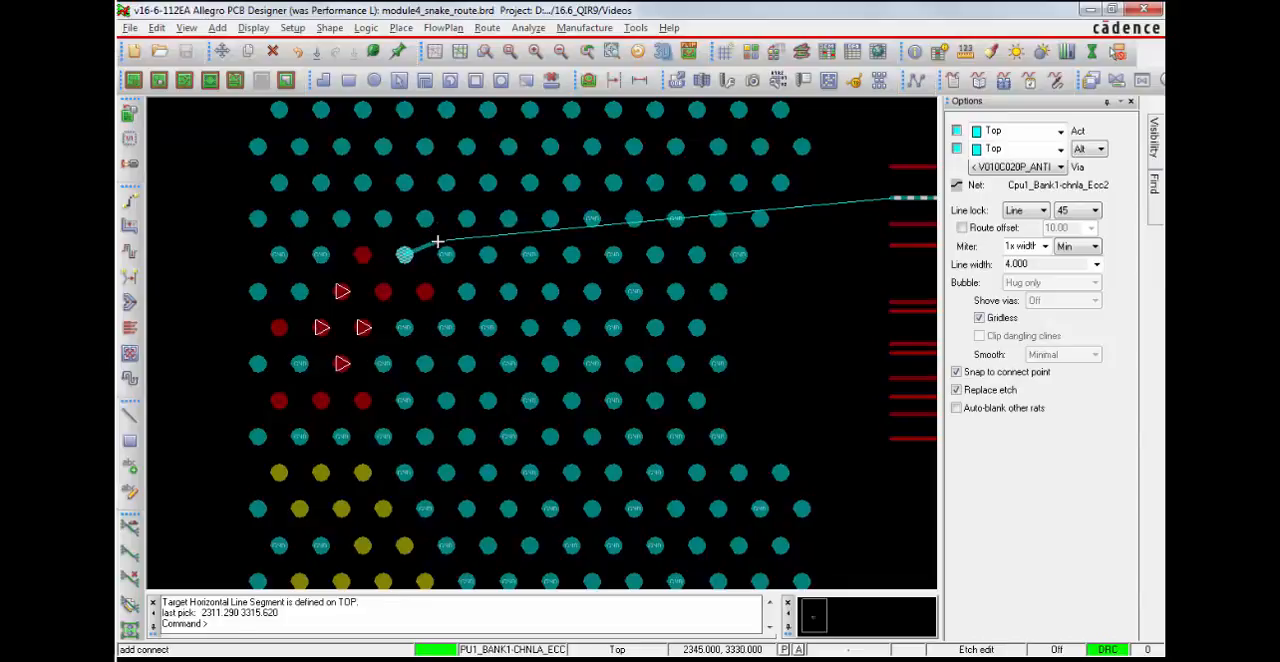
mouse_move(437, 233)
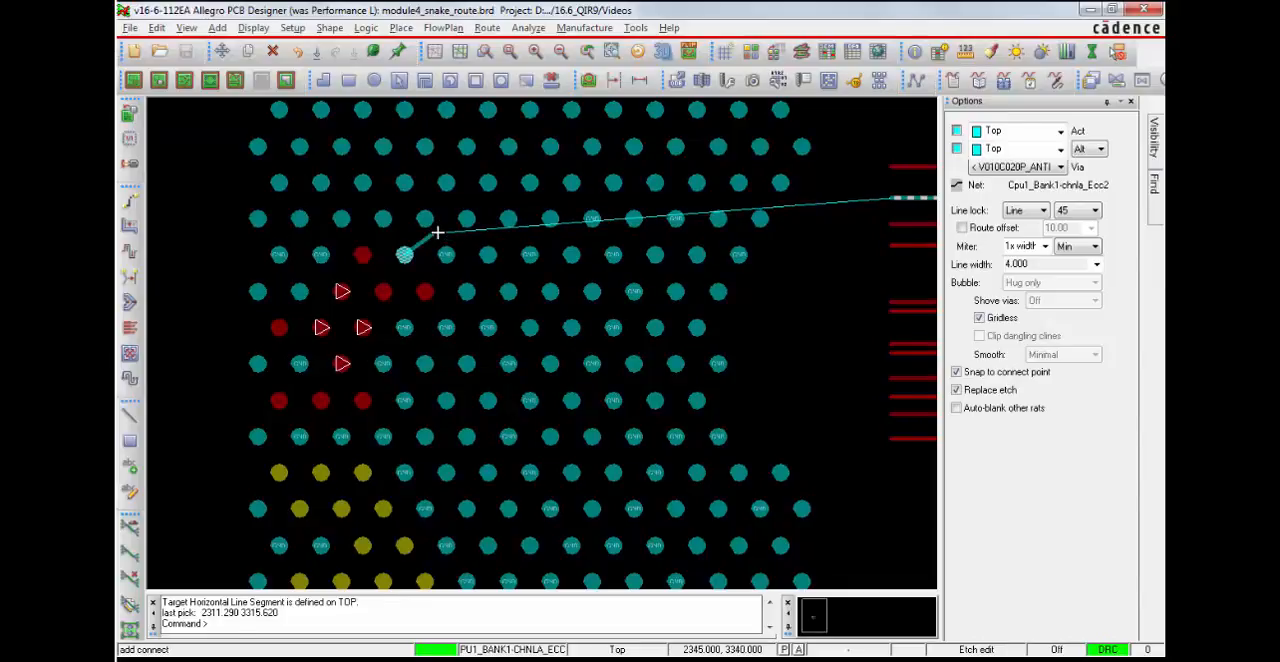
click(783, 232)
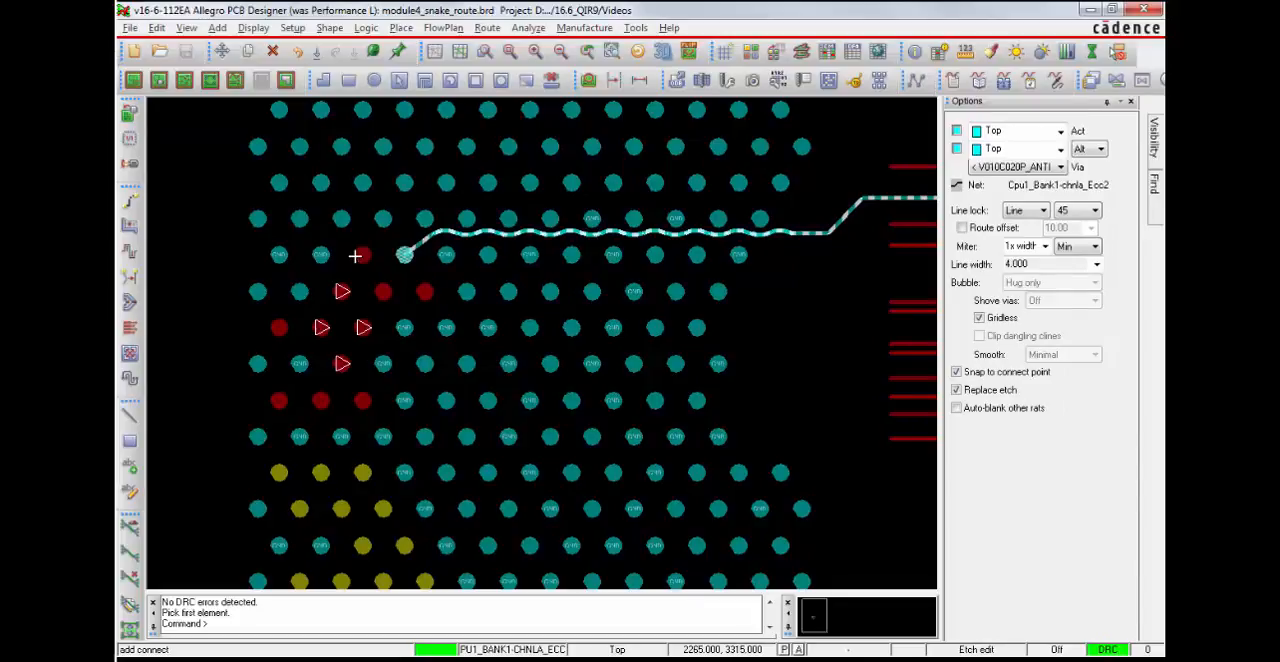
- Route the Ecc3 snake trace with Center Single Traces in Channel enabled
right_click(360, 255)
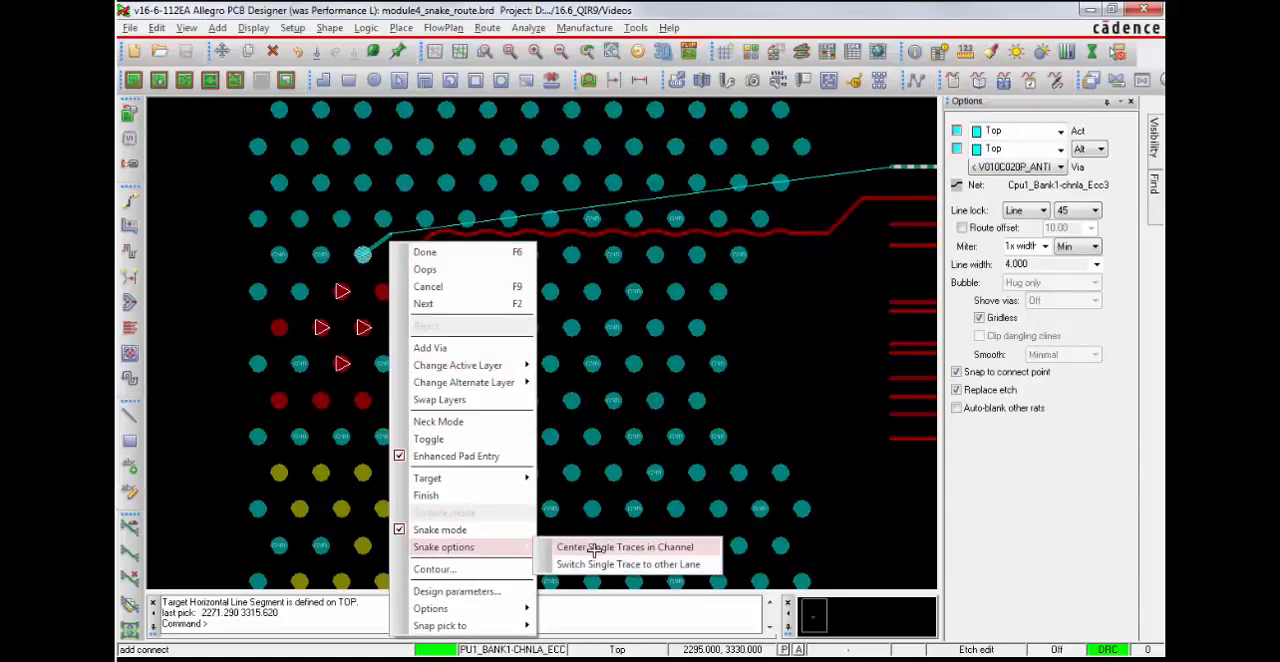
click(625, 547)
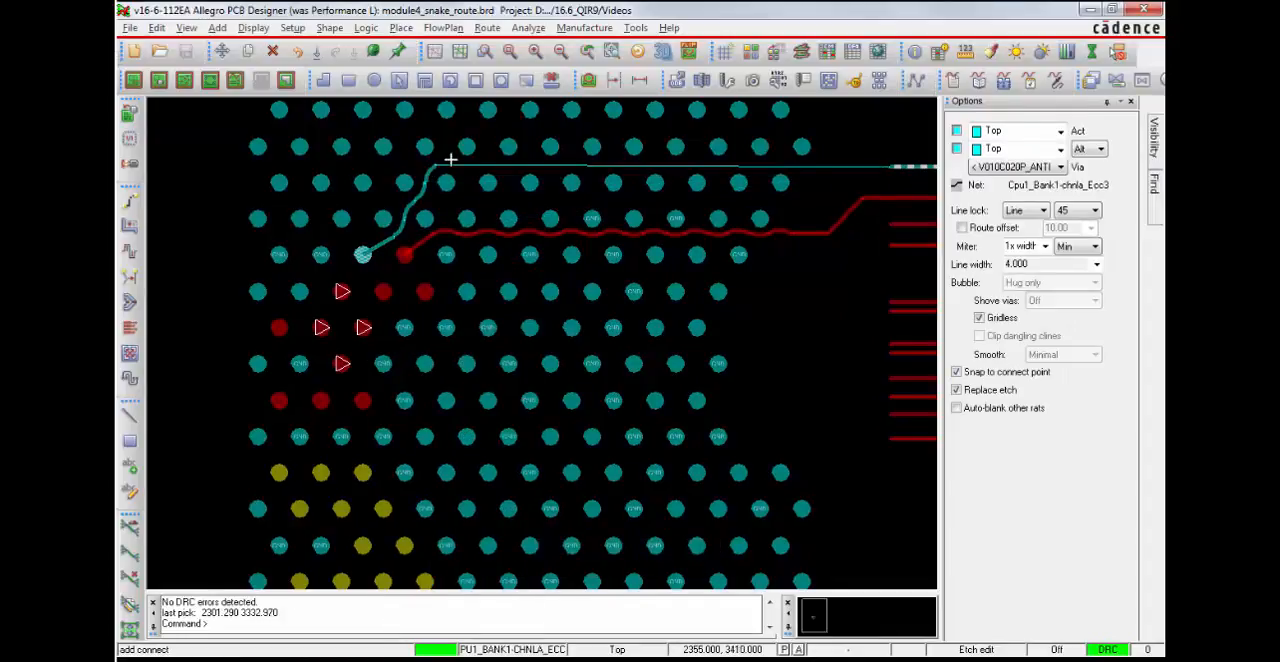
mouse_move(820, 165)
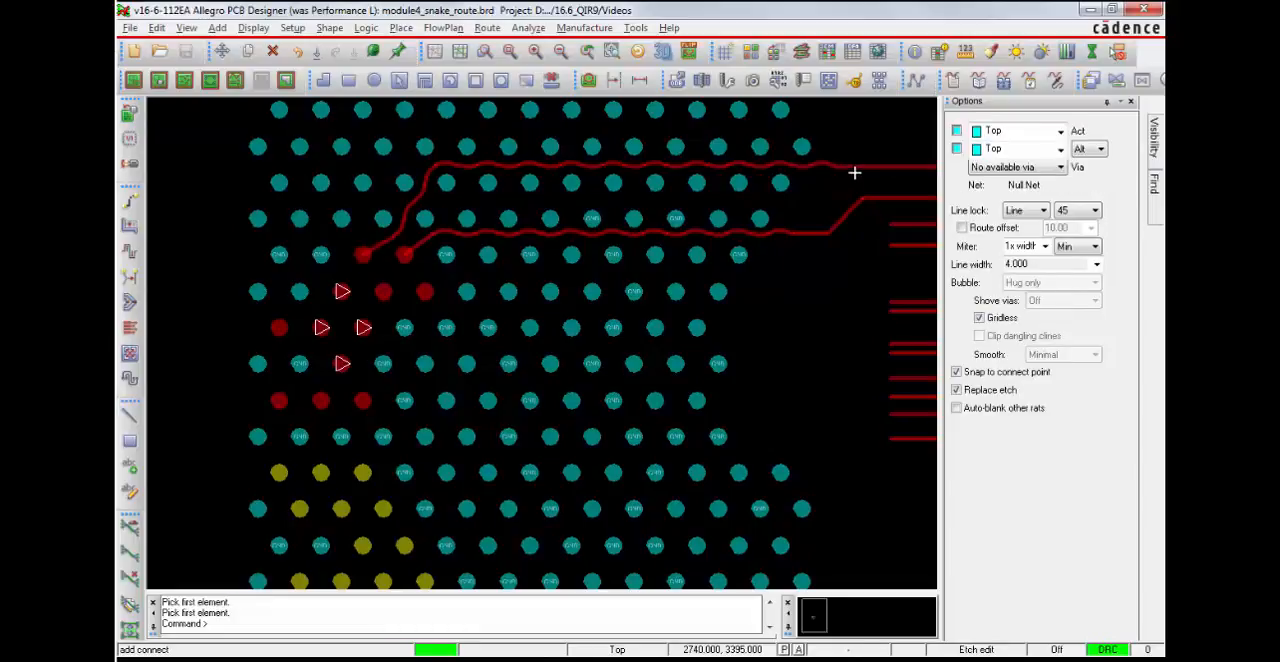
- Window-select two pins and route them together as parallel snake traces to the right
click(370, 276)
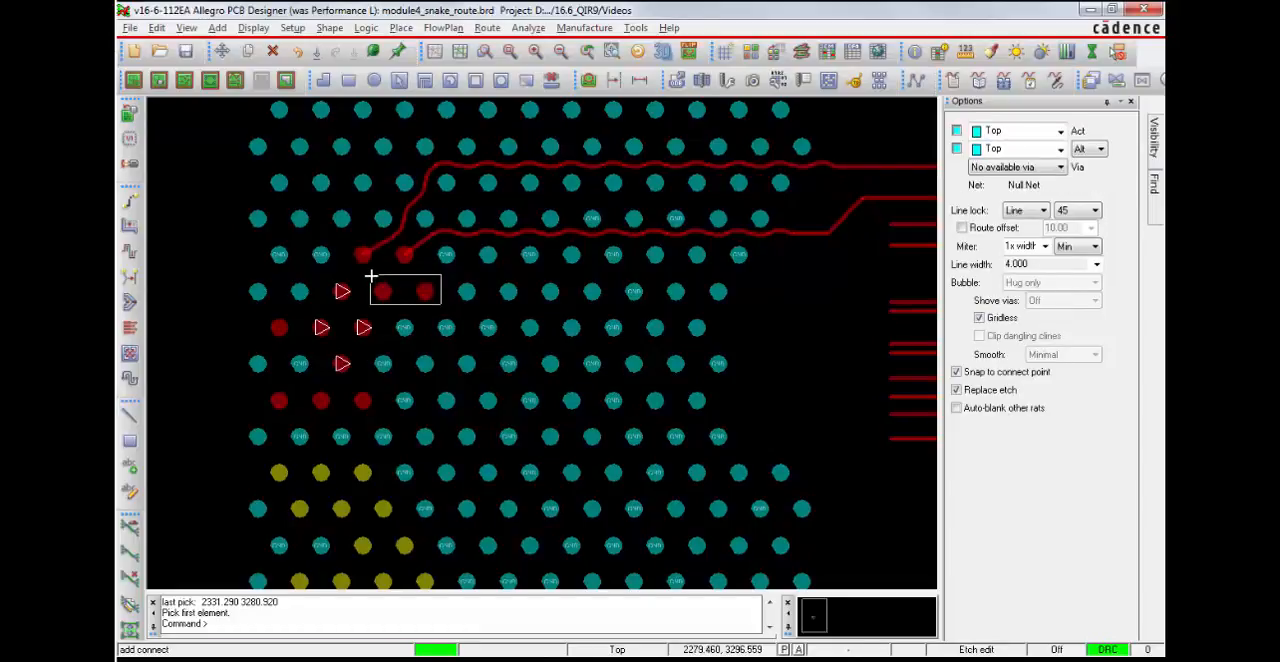
click(425, 291)
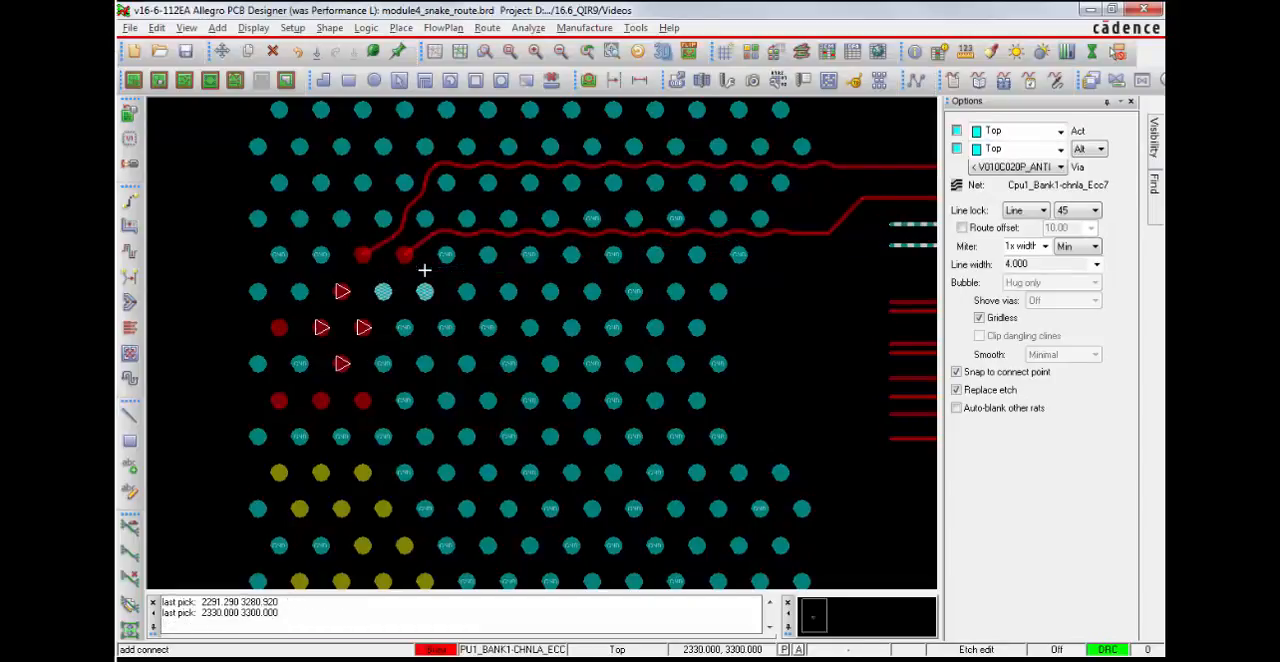
click(755, 272)
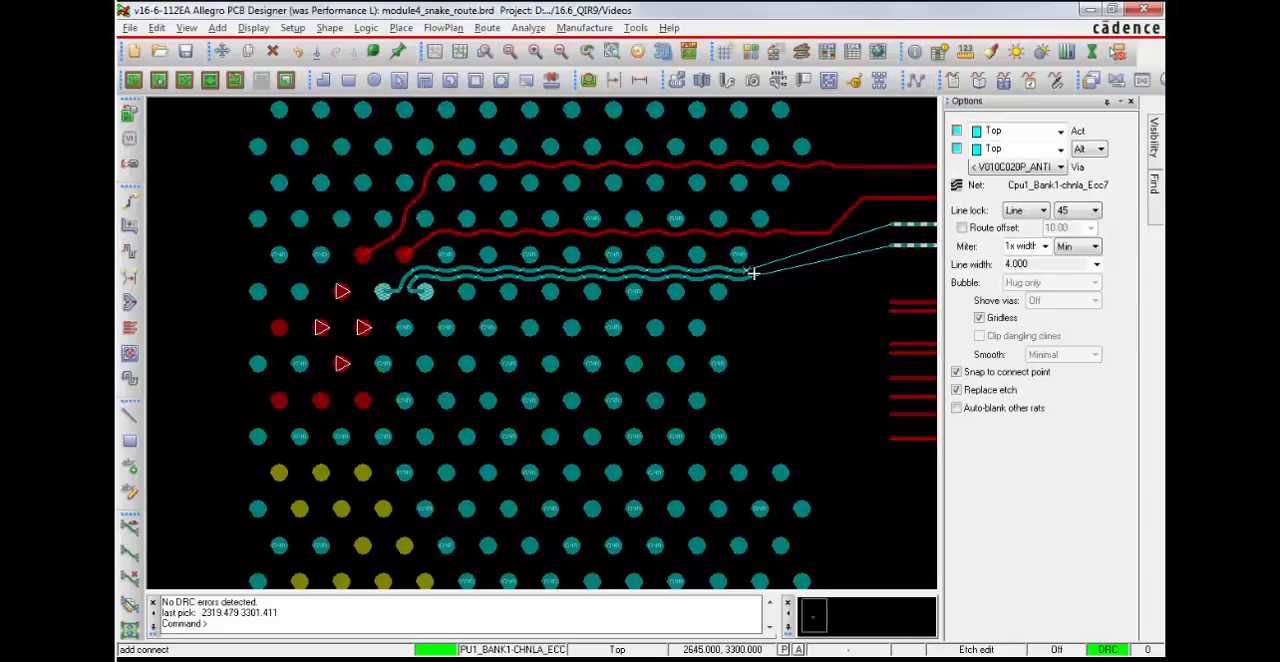
click(752, 273)
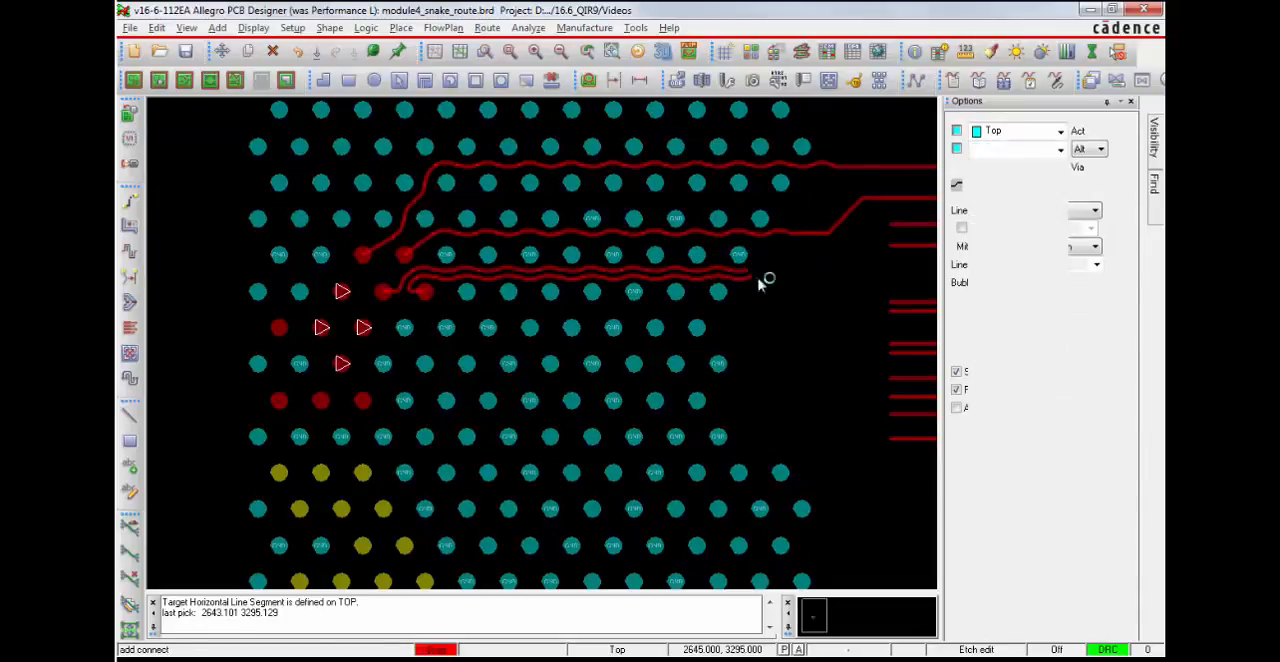
click(385, 292)
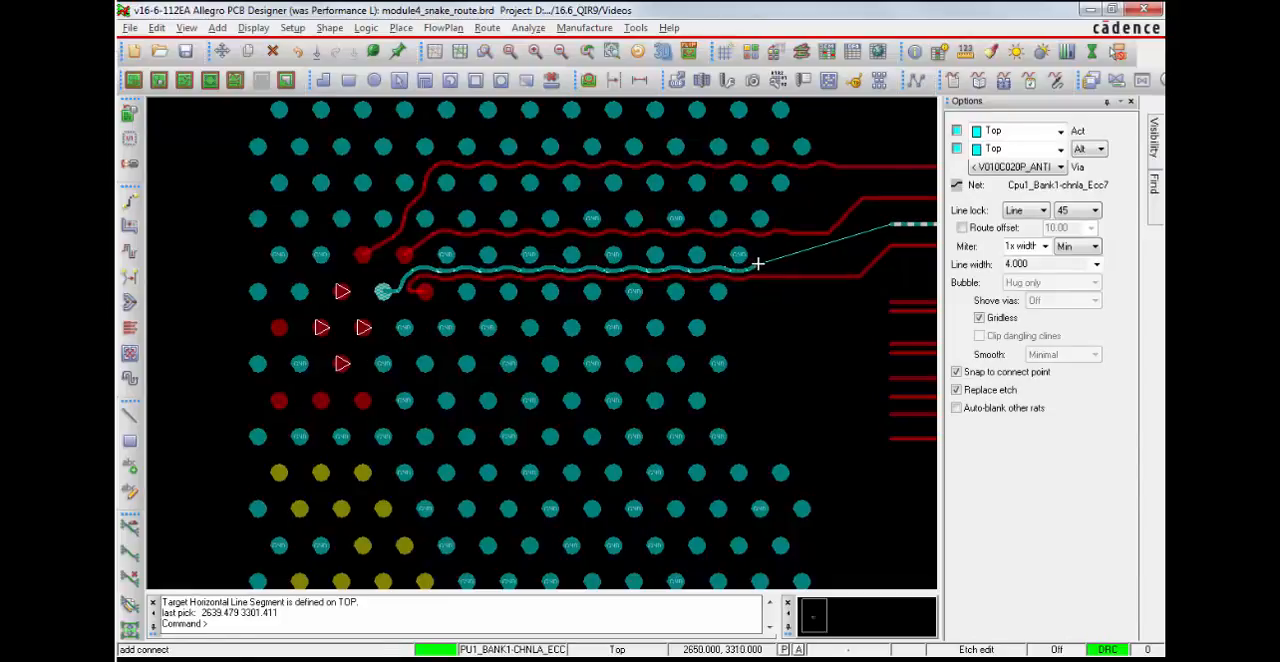
click(892, 238)
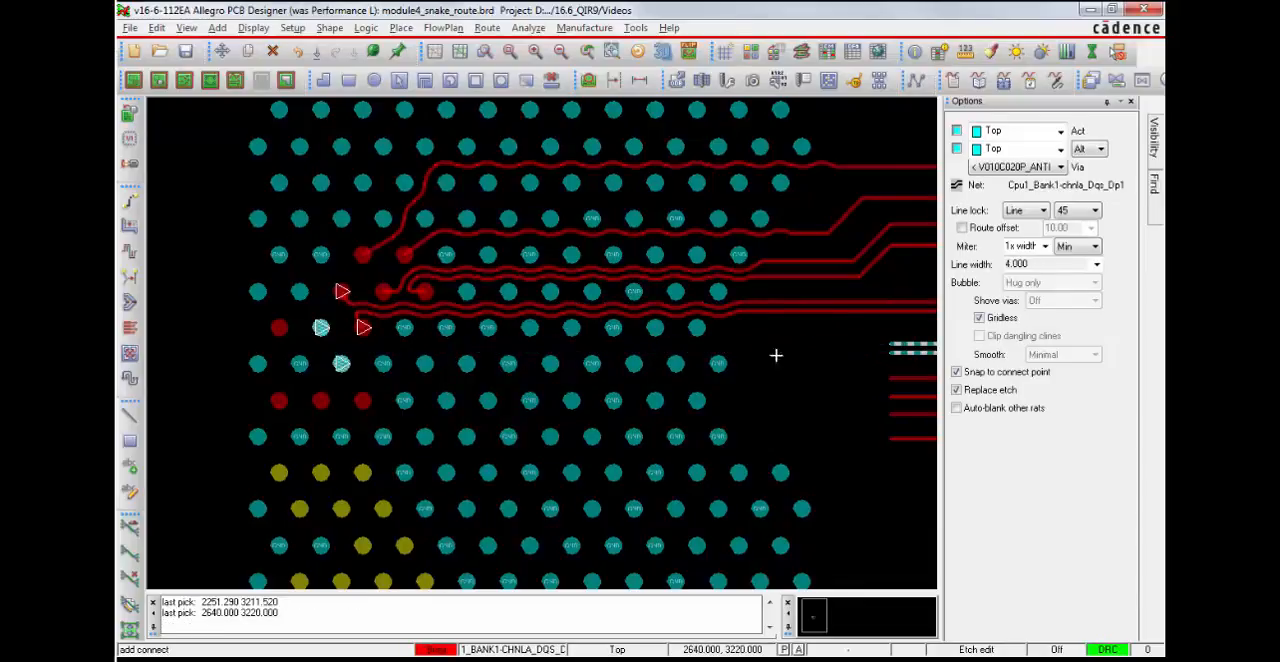
- Finish the lower Dqs_Dp1 traces and start snaking the Ecc1 trace from U2.AJ28
click(890, 352)
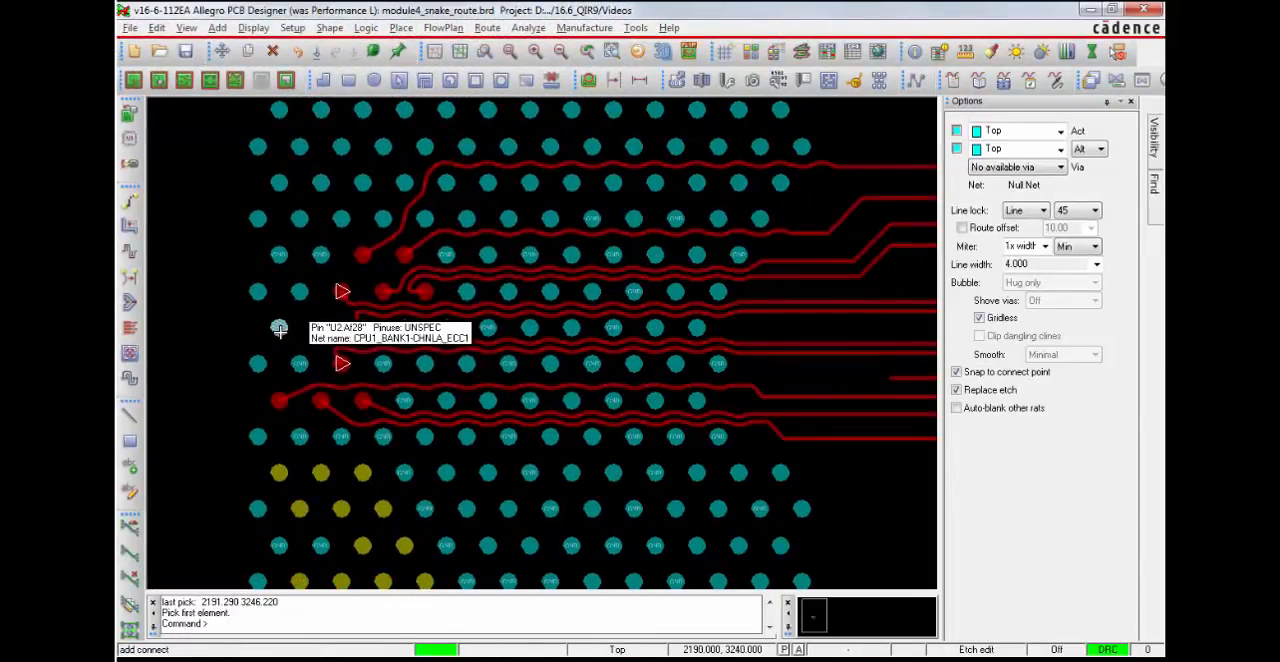
click(280, 328)
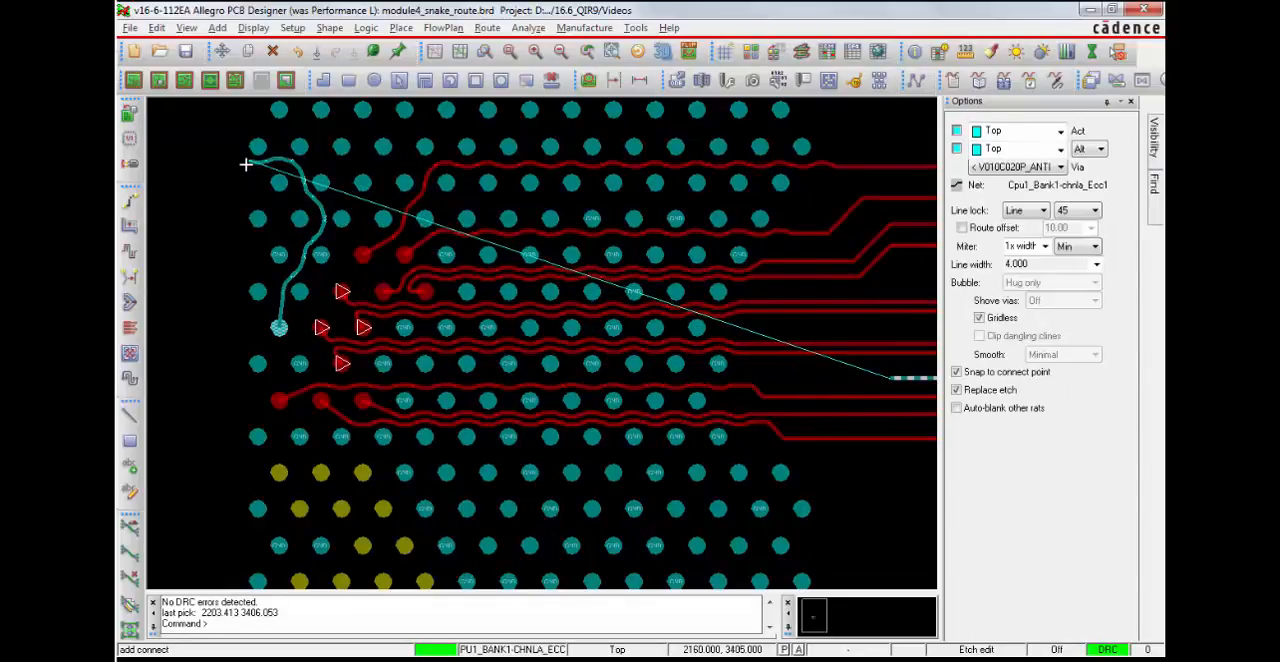
mouse_move(218, 163)
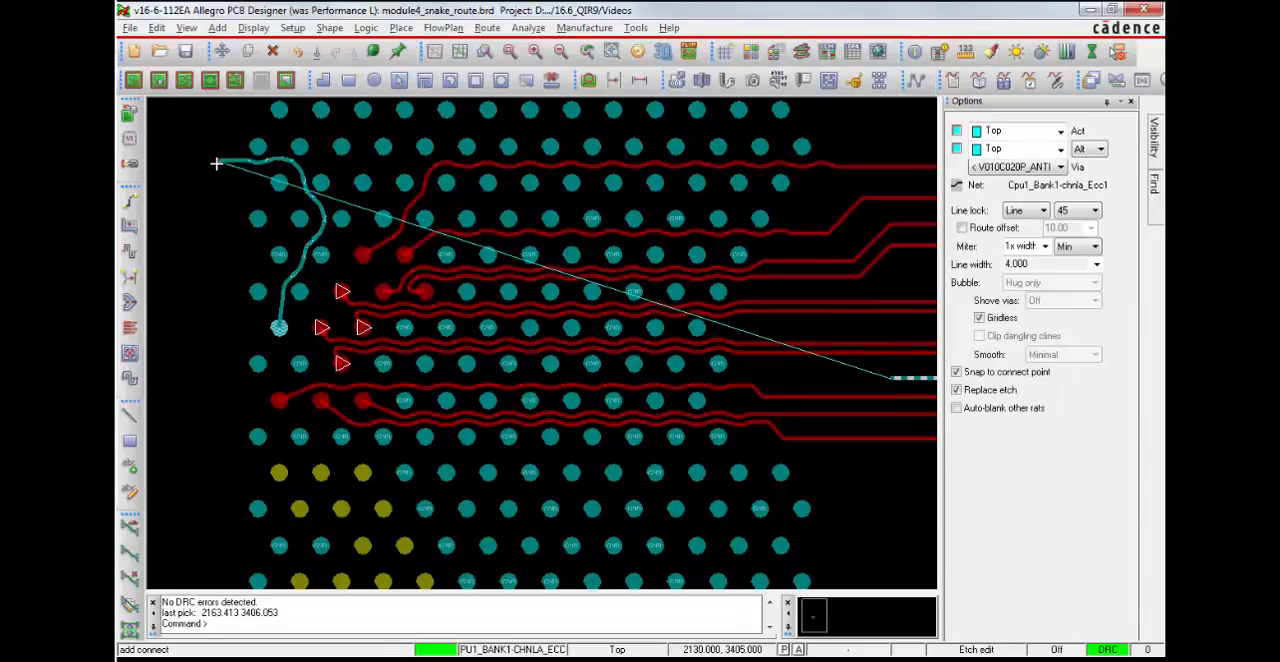
mouse_move(183, 190)
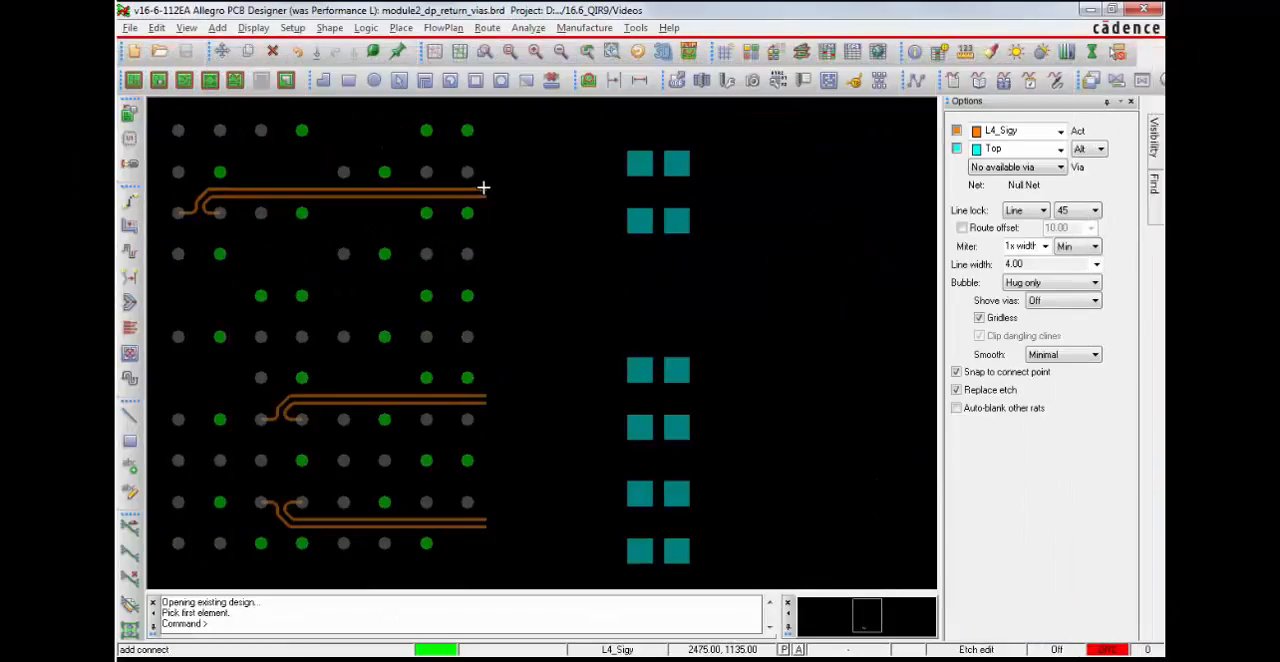
- In Return Path Via Setup, set the return via net to Gnd from DC Nets
right_click(485, 188)
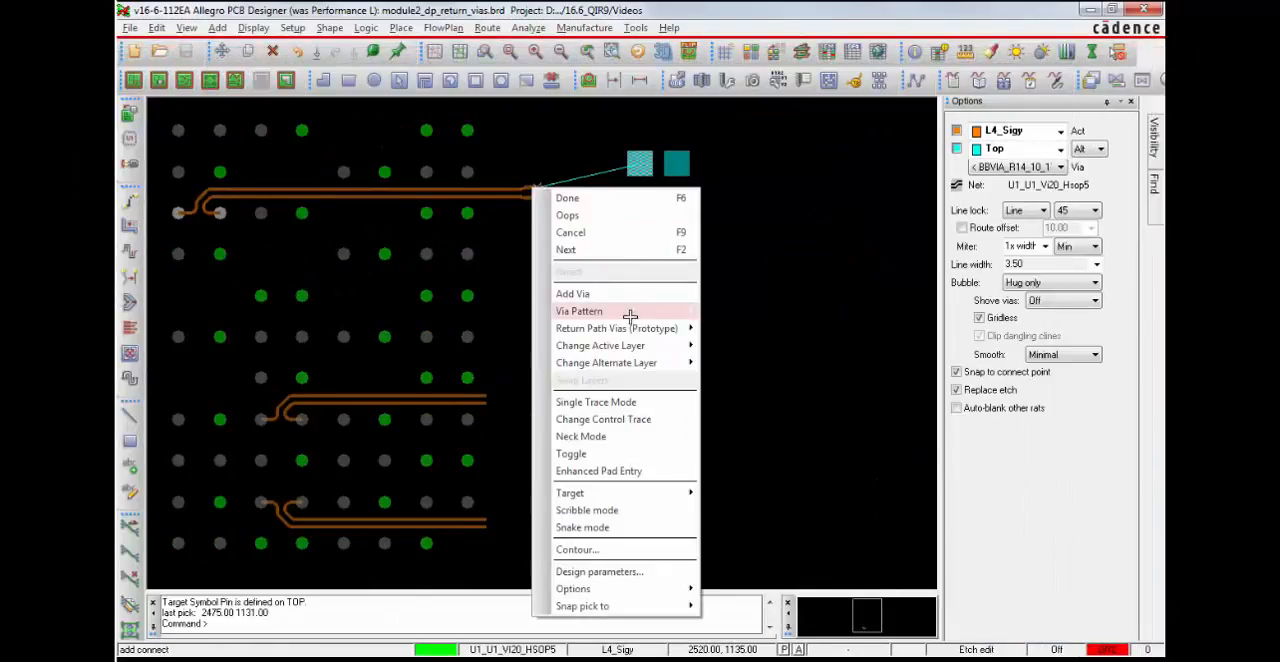
mouse_move(616, 328)
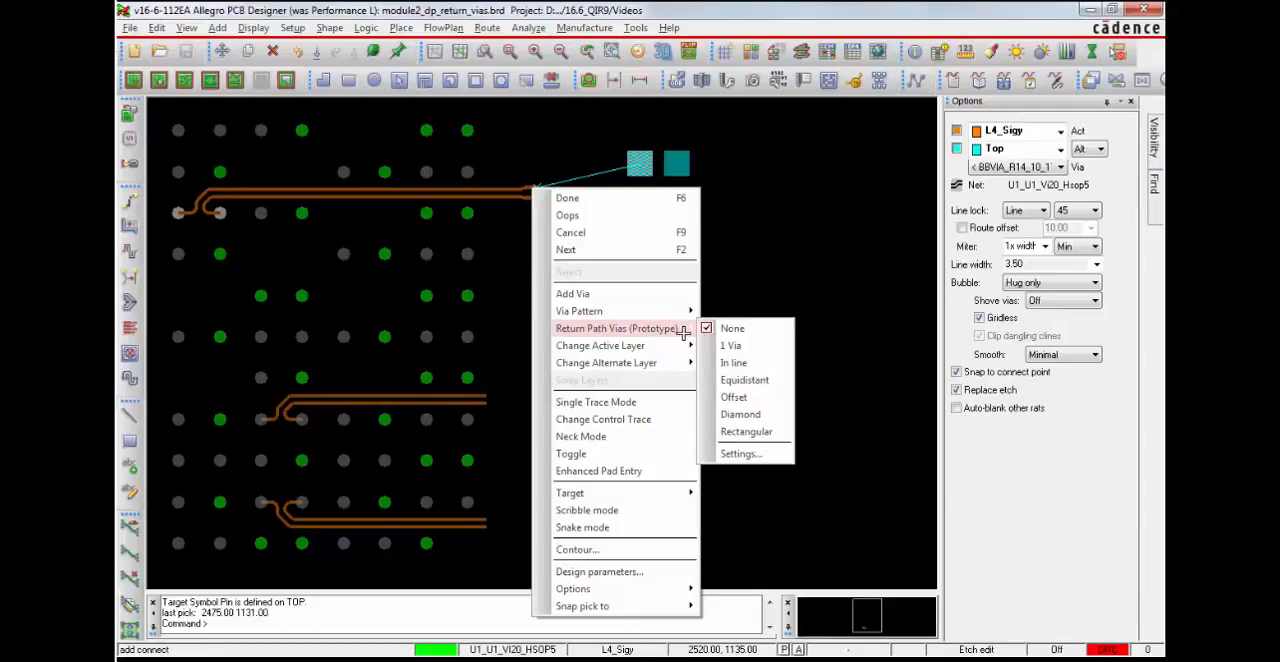
mouse_move(746, 431)
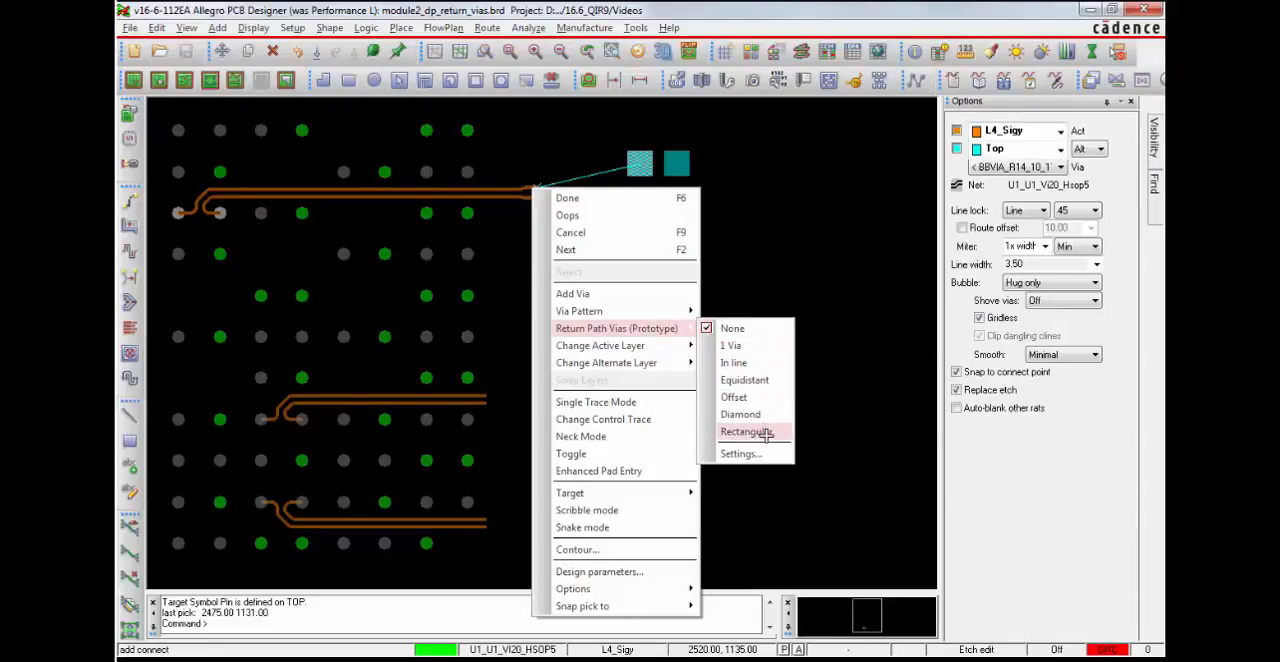
click(741, 453)
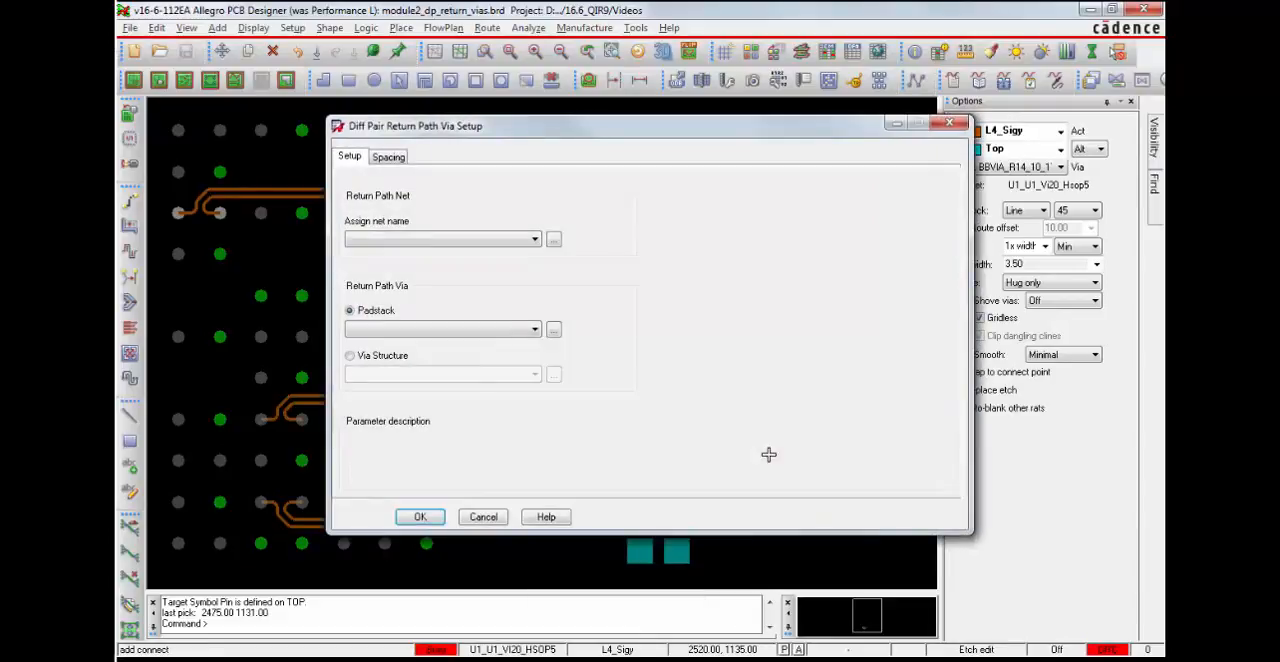
click(419, 517)
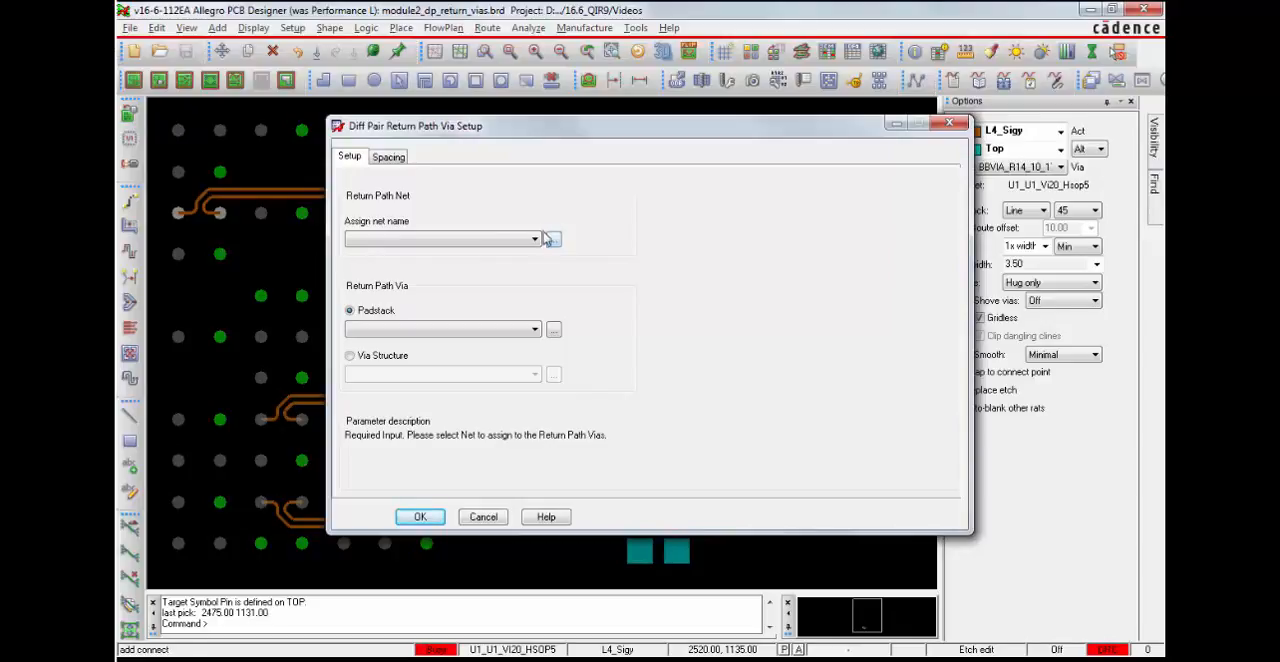
click(553, 239)
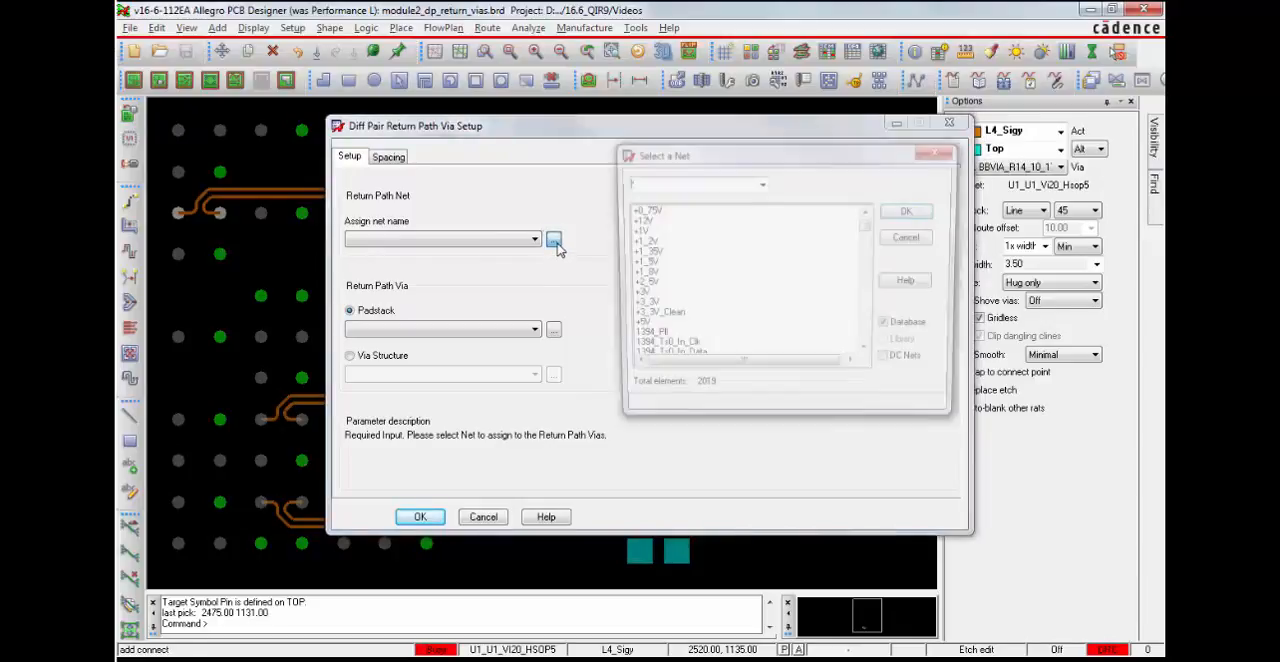
click(889, 362)
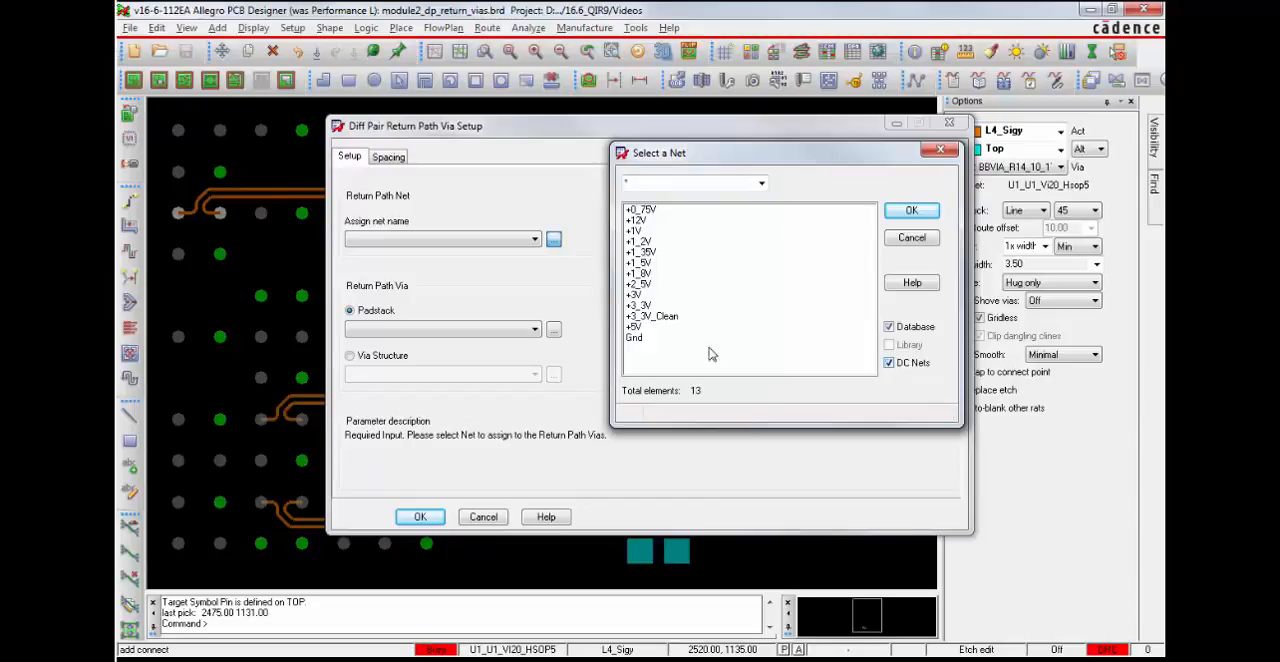
click(911, 210)
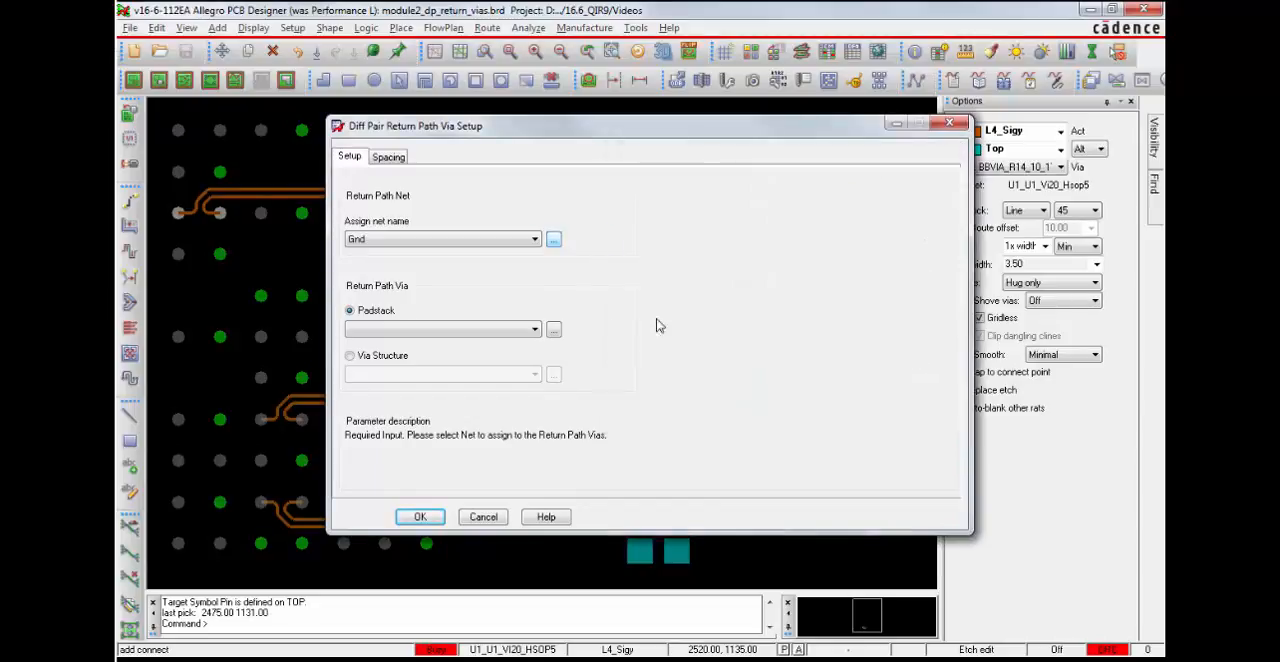
- Choose padstack Bbvia_R14_10_1To4 from the PCS Net Vialist and apply the setup
click(553, 329)
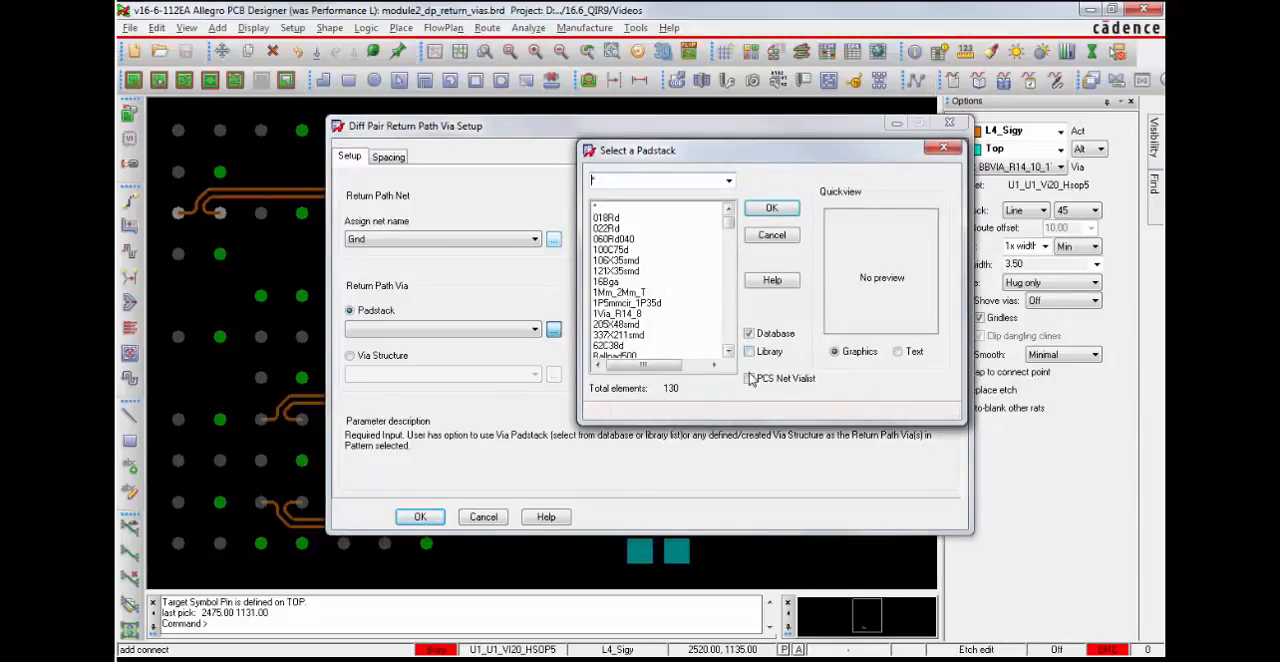
click(749, 378)
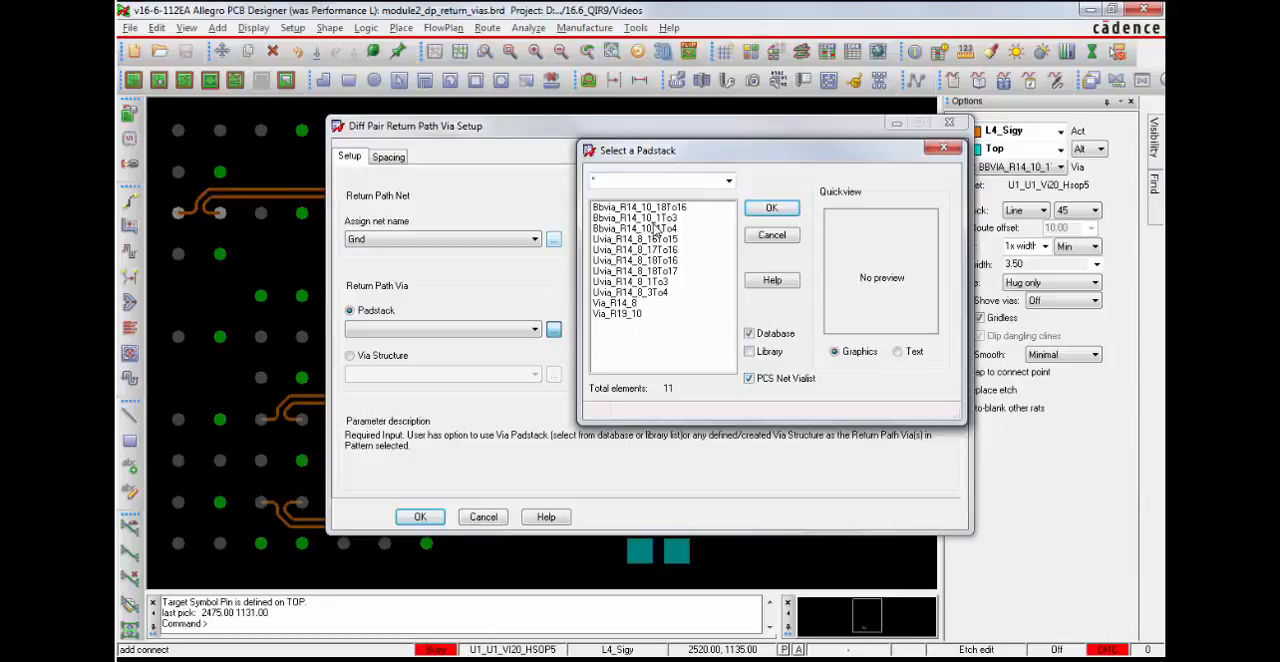
click(771, 207)
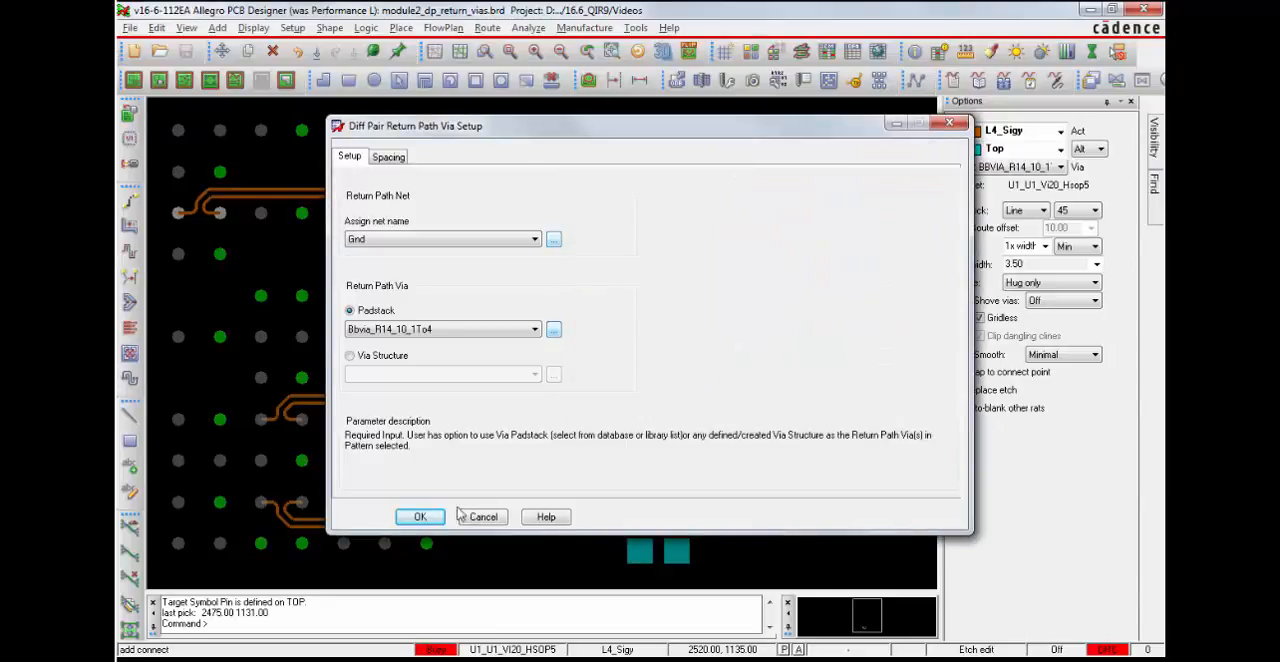
click(420, 516)
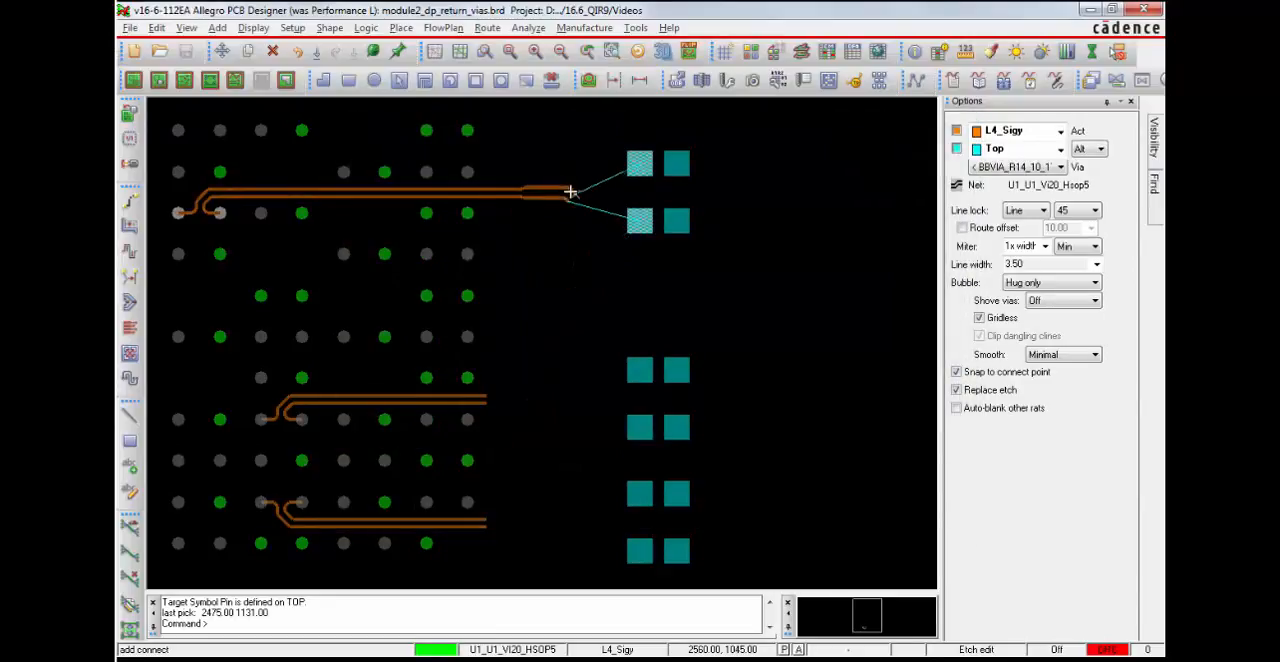
- Route the first and second differential pairs to their pads, dropping vias with return vias
right_click(575, 190)
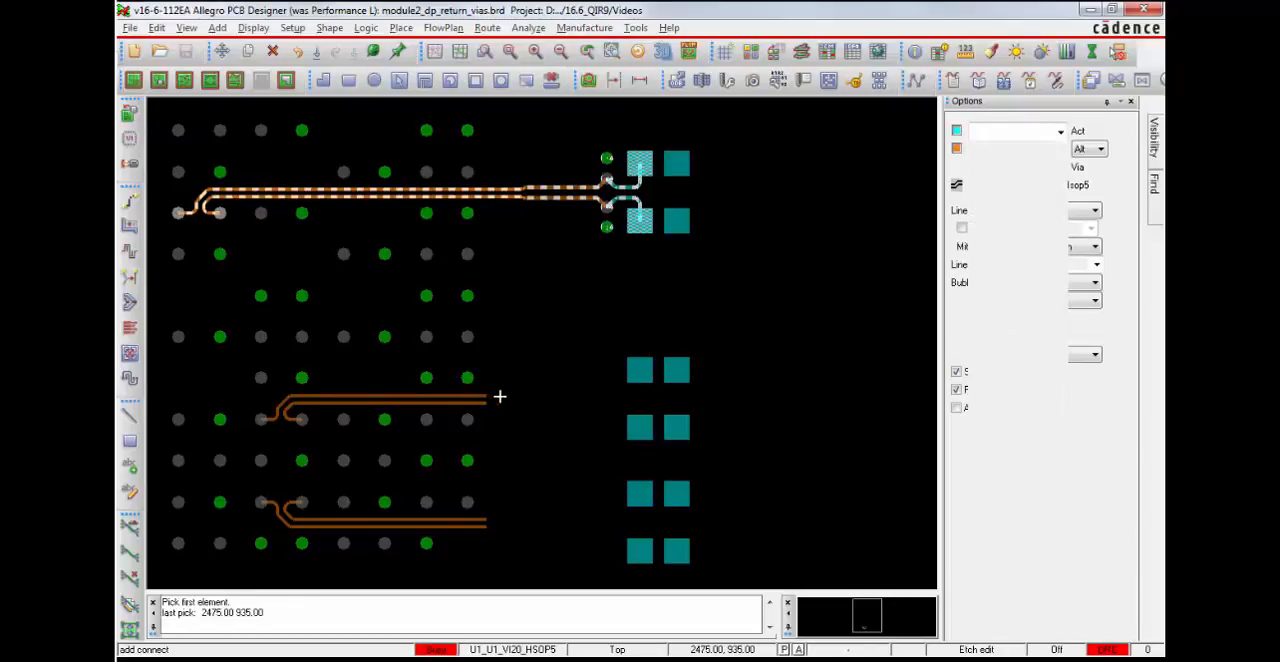
right_click(500, 397)
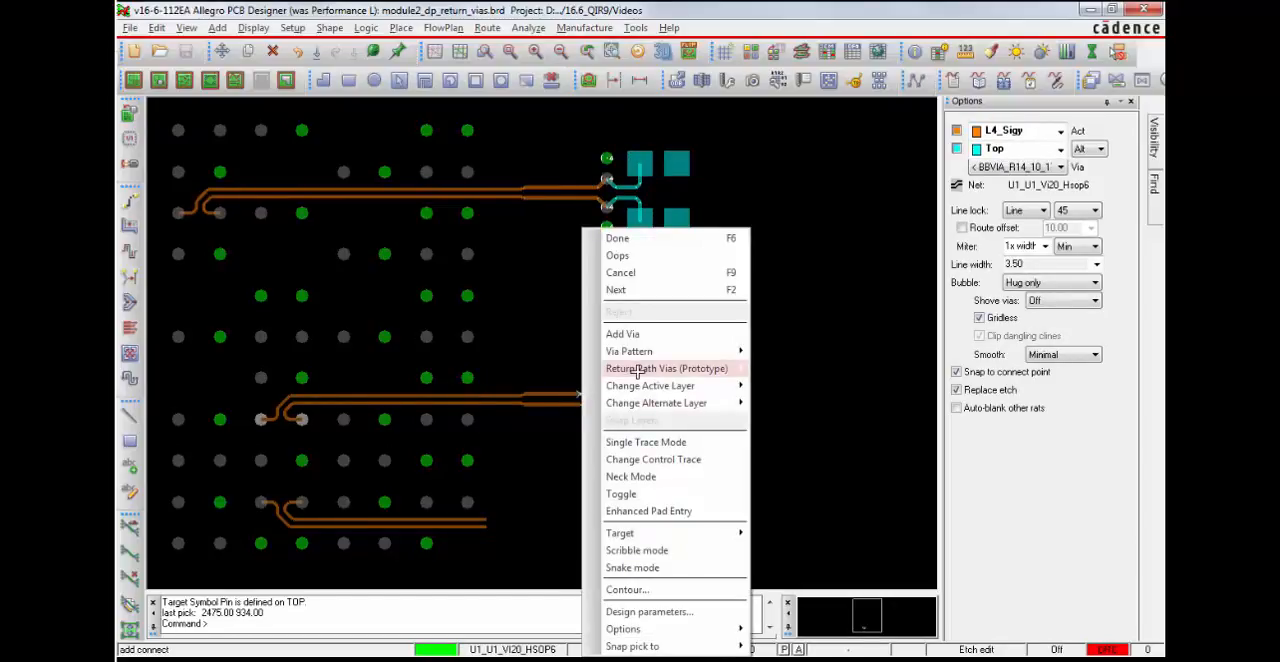
click(666, 368)
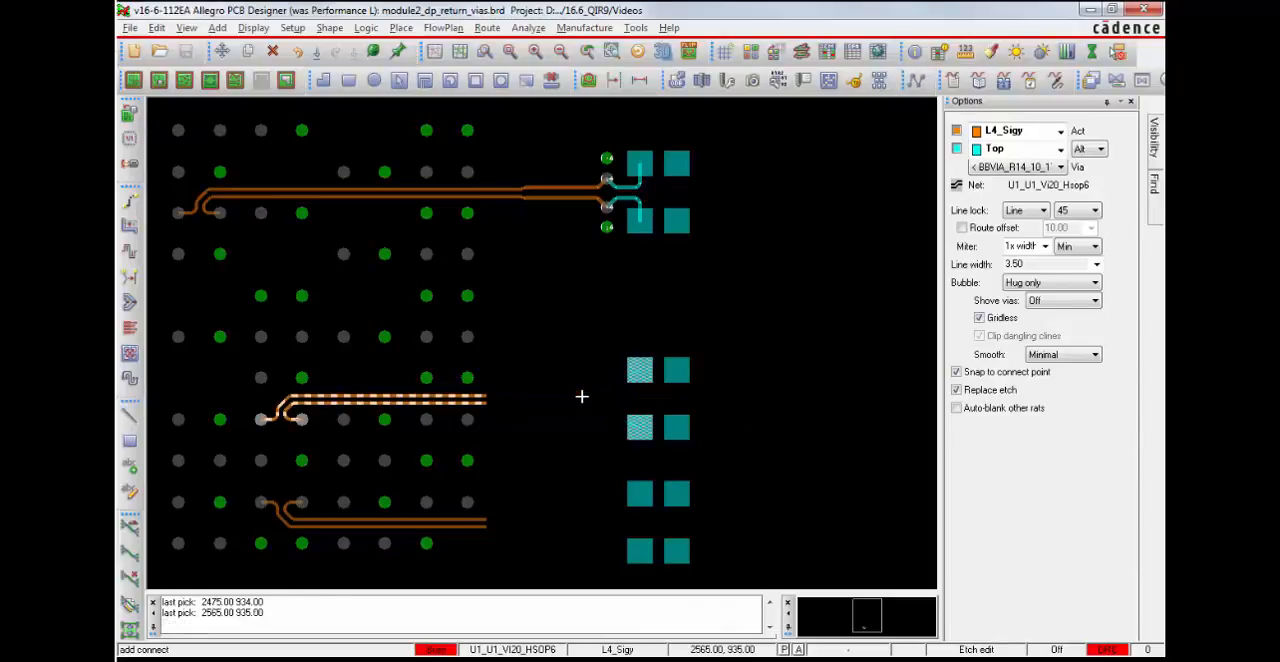
click(597, 400)
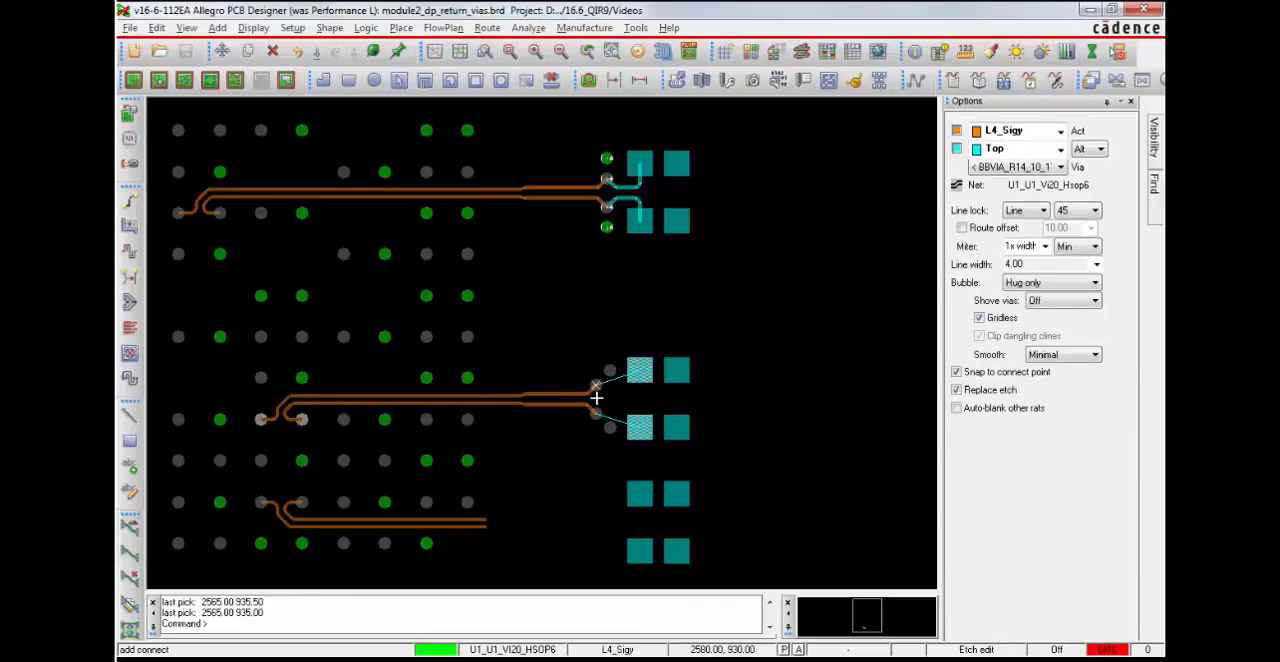
click(595, 400)
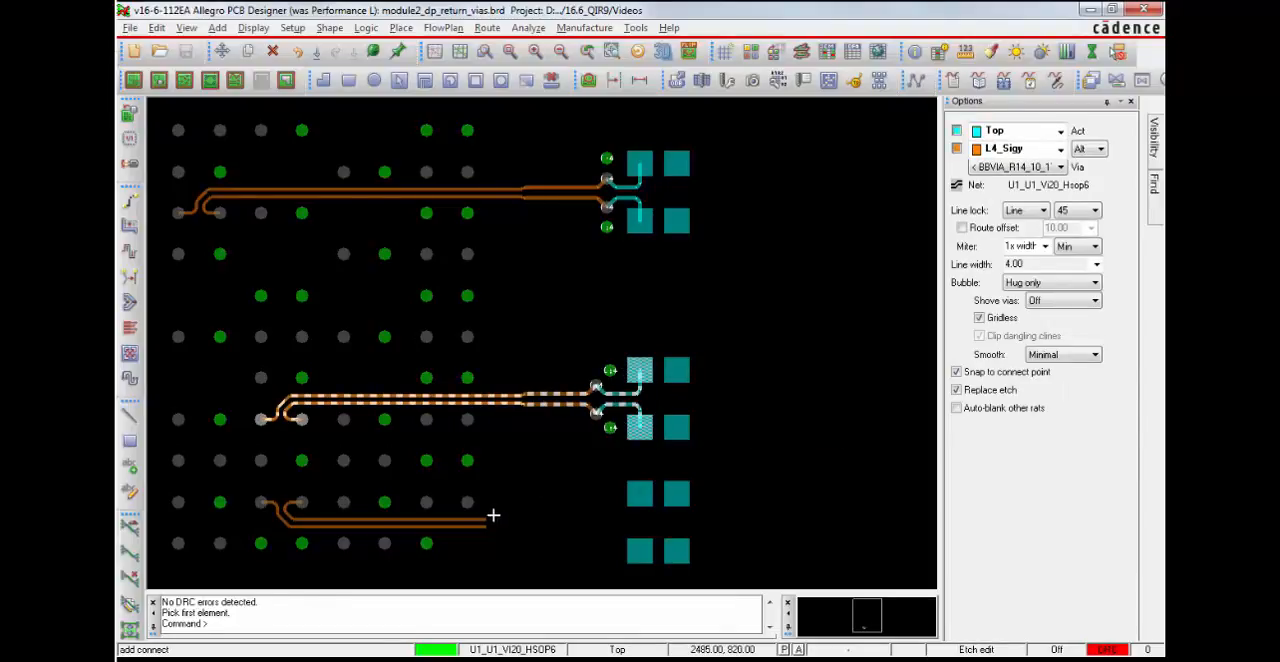
- Route the third pair with Diamond-pattern return vias and carry the middle outgoing pair upward
click(575, 516)
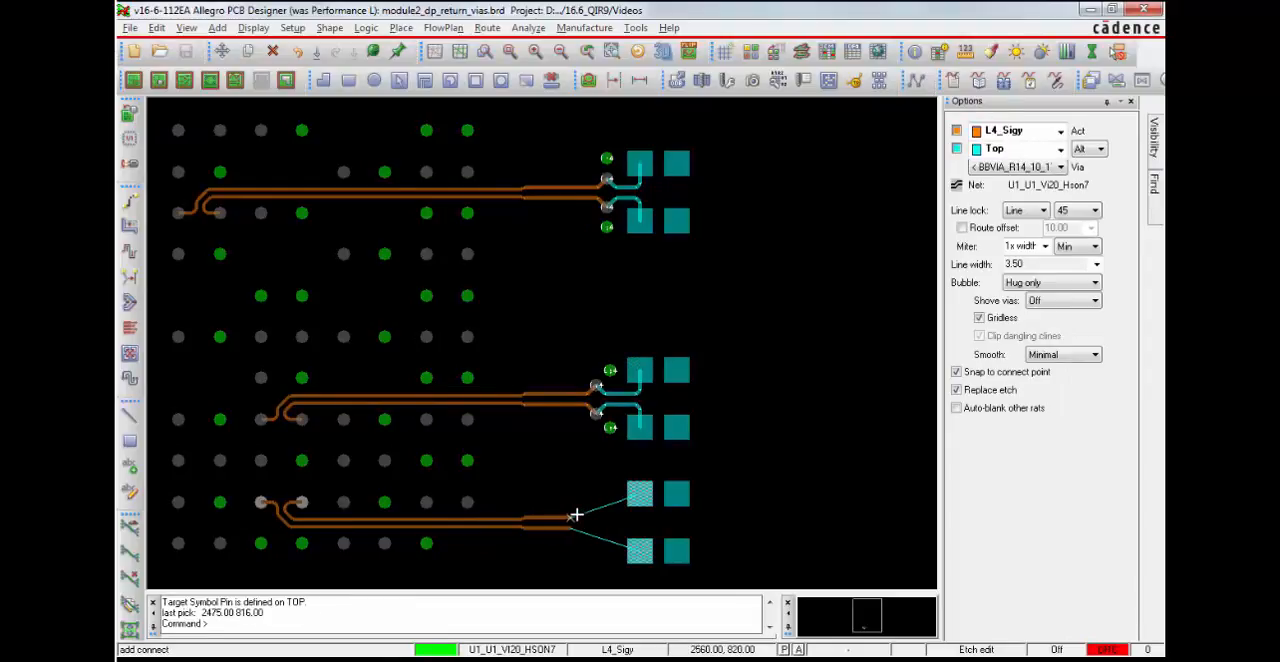
right_click(575, 516)
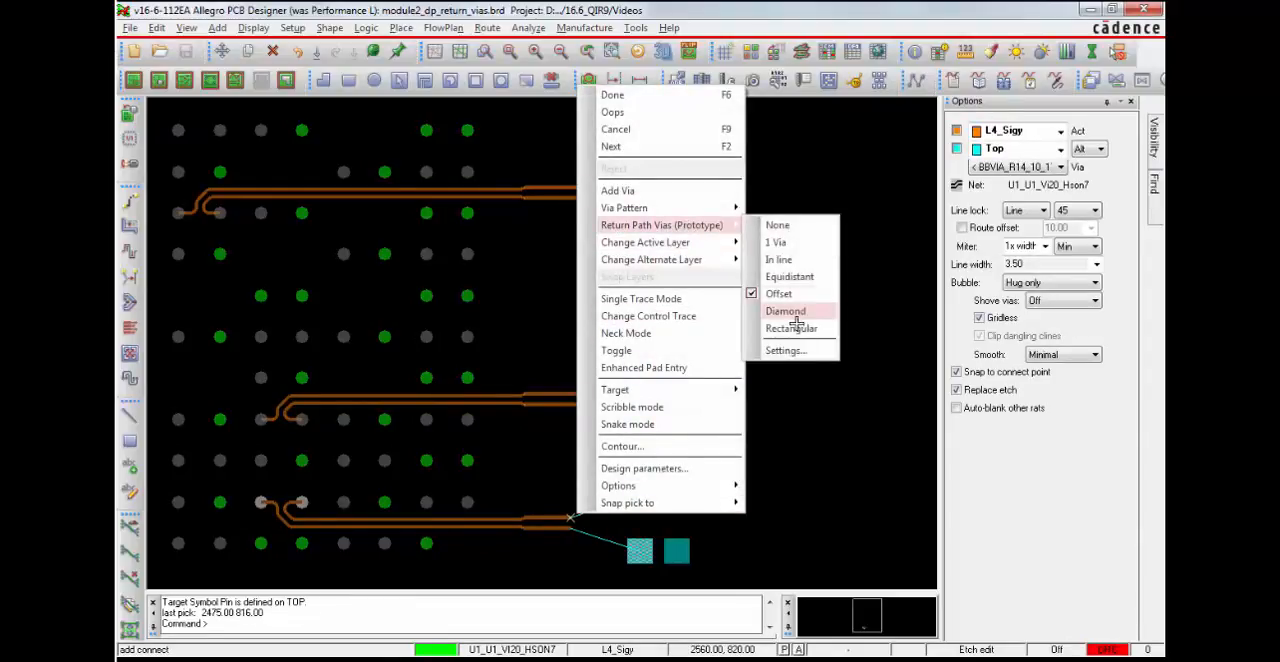
click(791, 328)
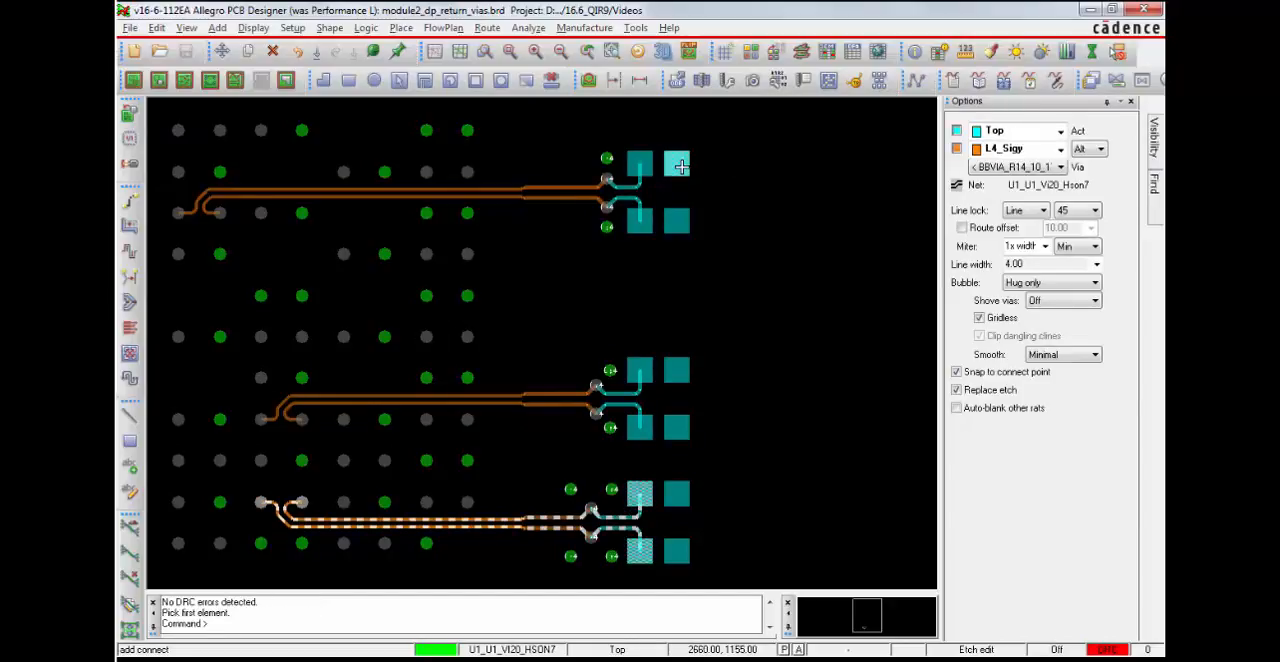
right_click(680, 165)
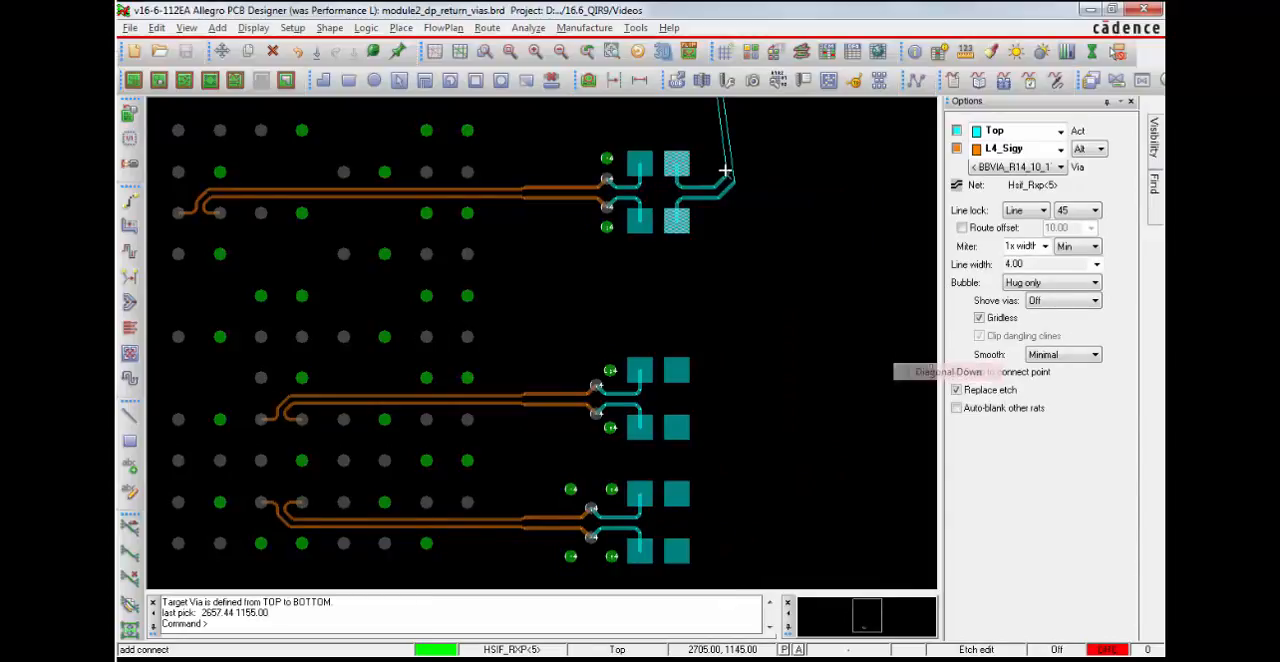
mouse_move(738, 155)
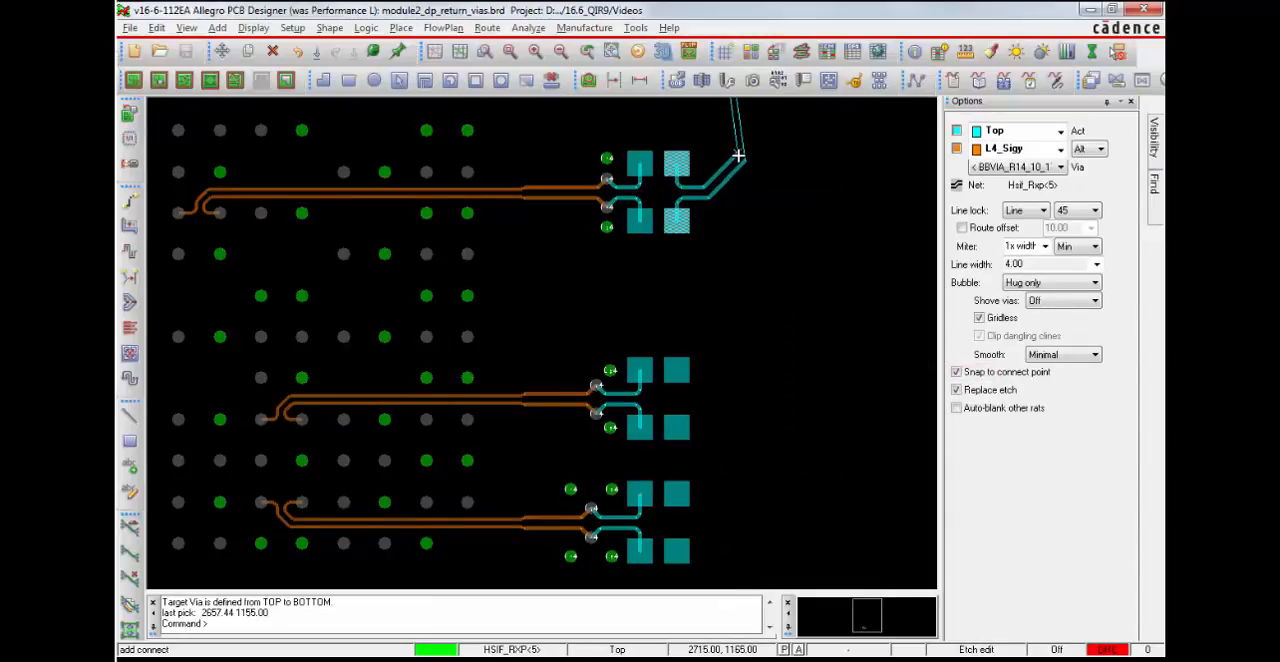
click(740, 155)
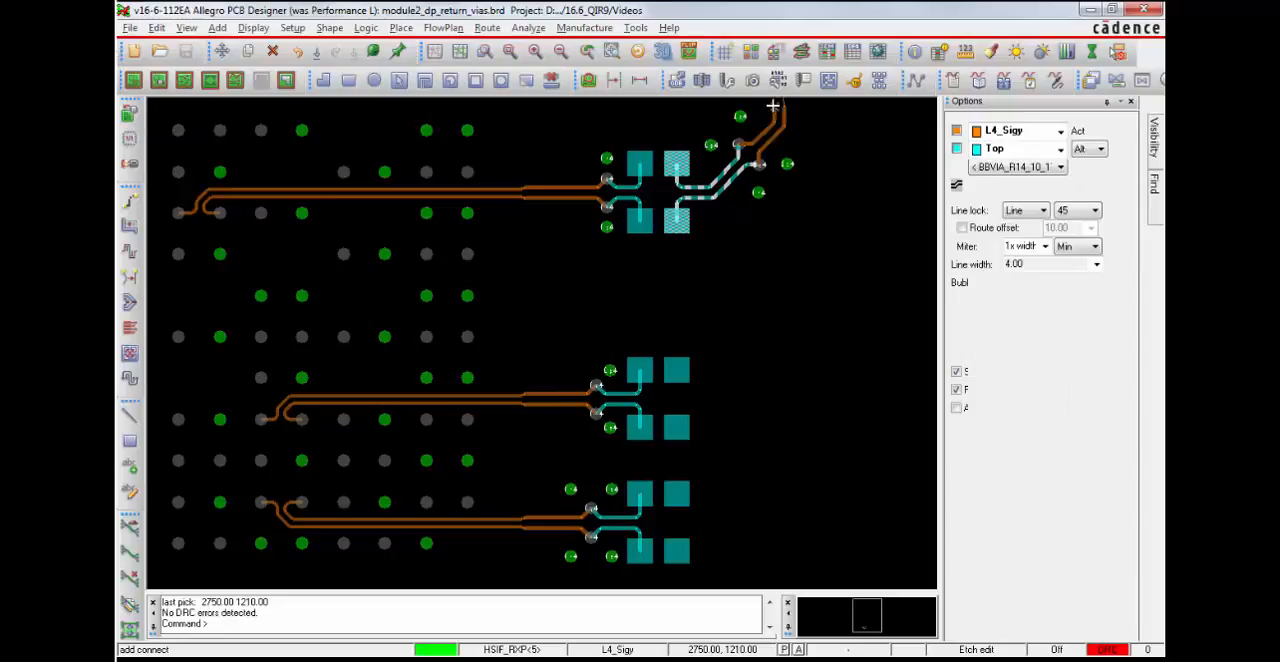
click(755, 363)
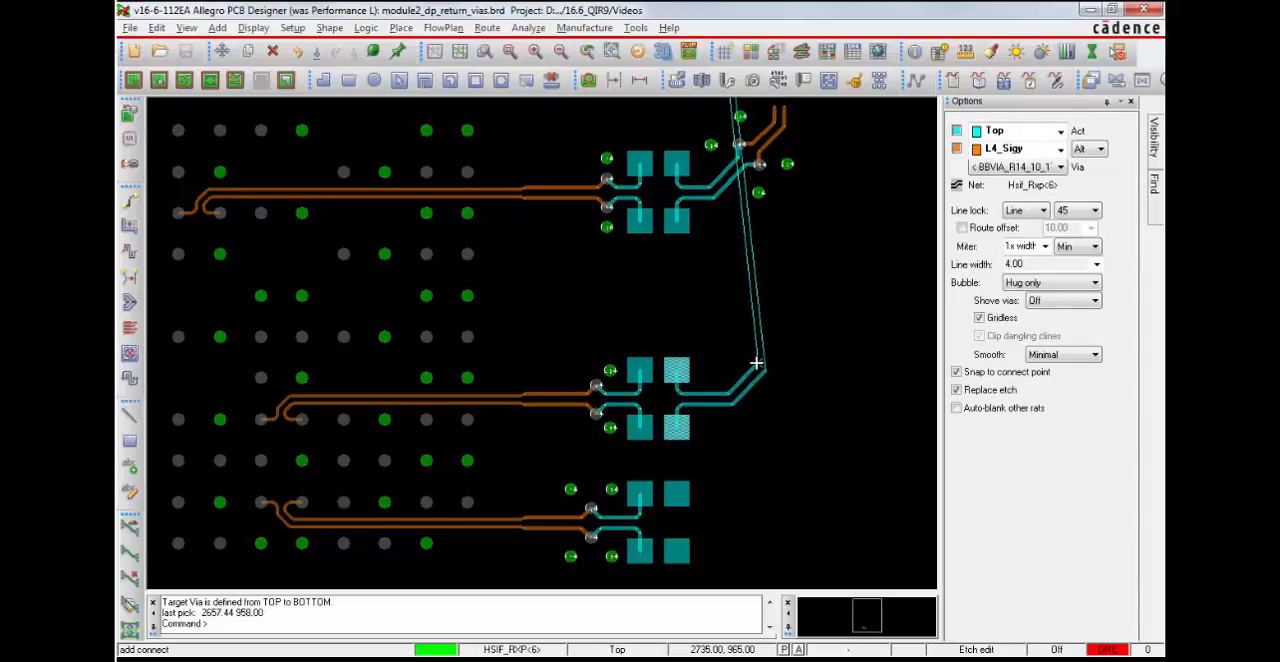
click(745, 360)
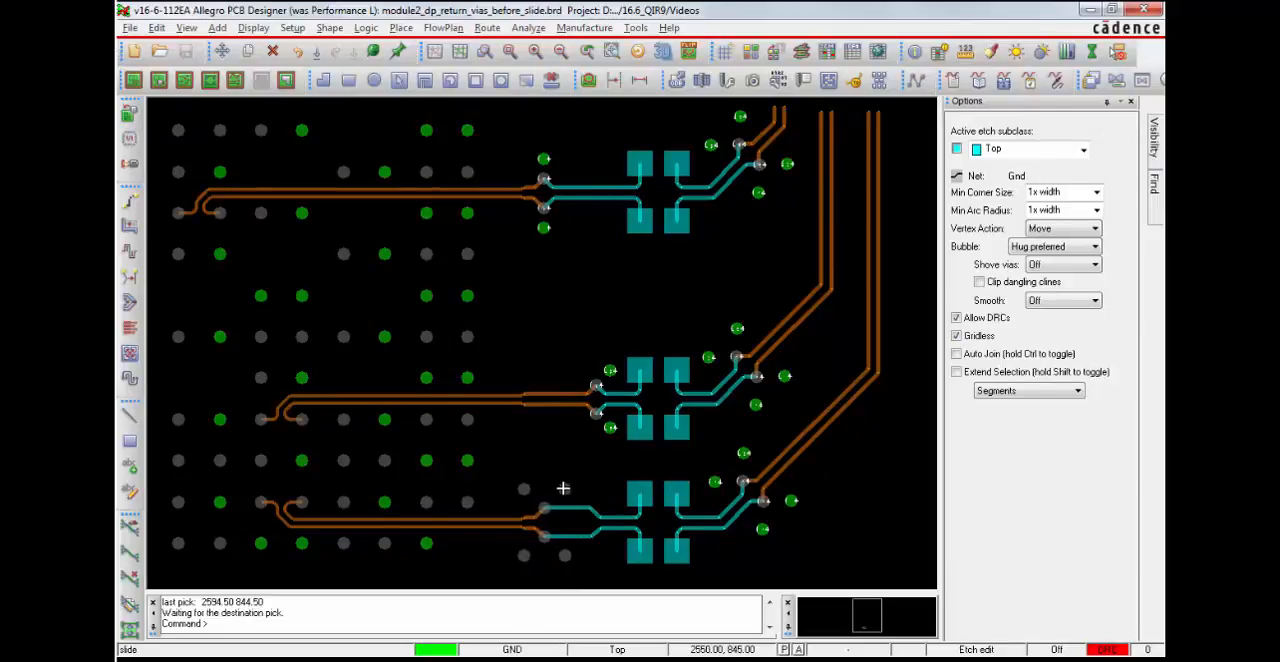
- Slide the Gnd return vias near the bottom differential pair to new positions
click(563, 520)
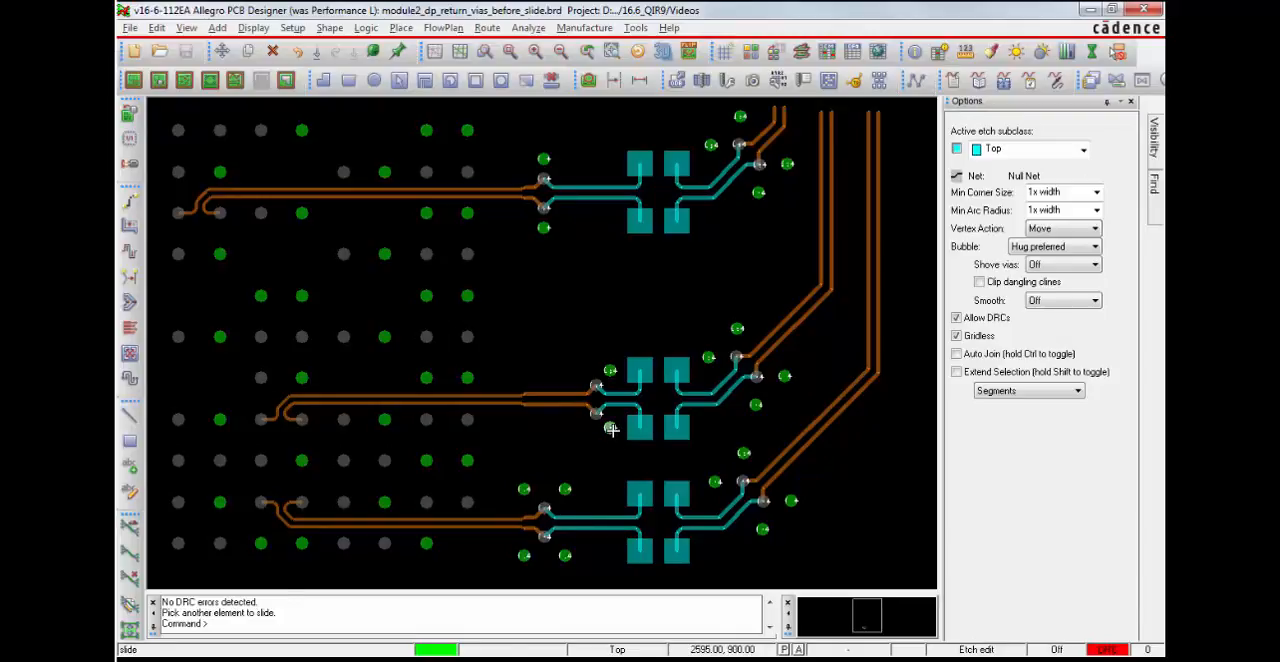
right_click(612, 428)
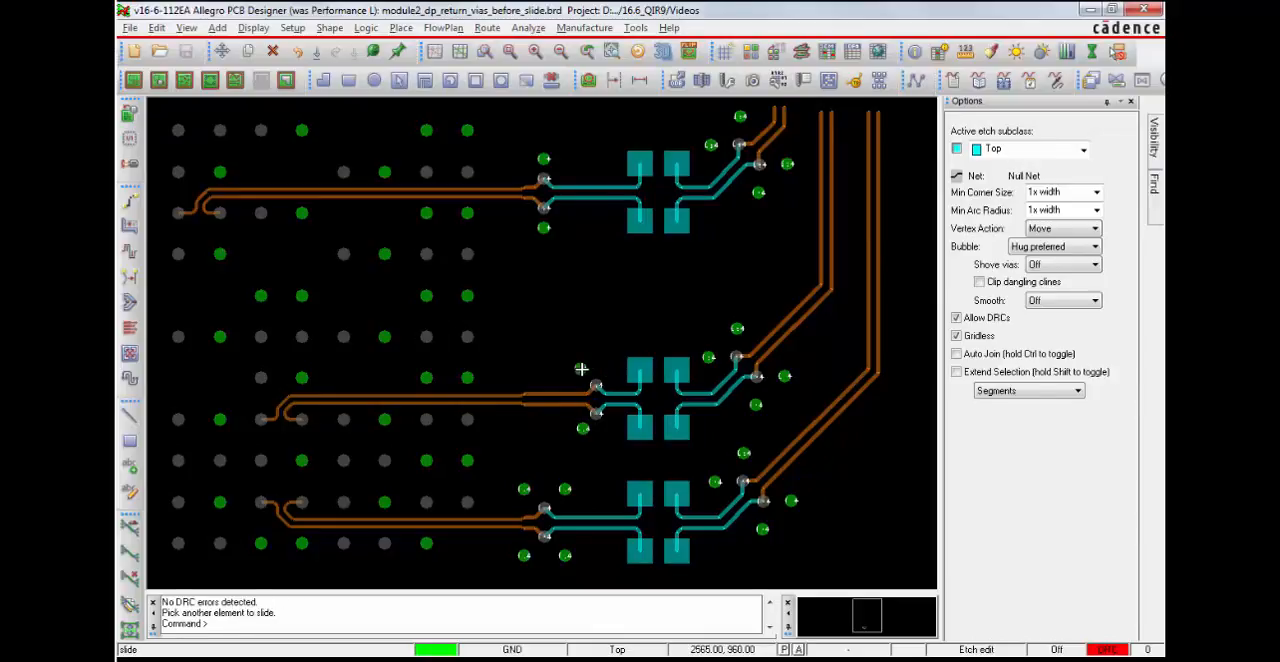
right_click(582, 370)
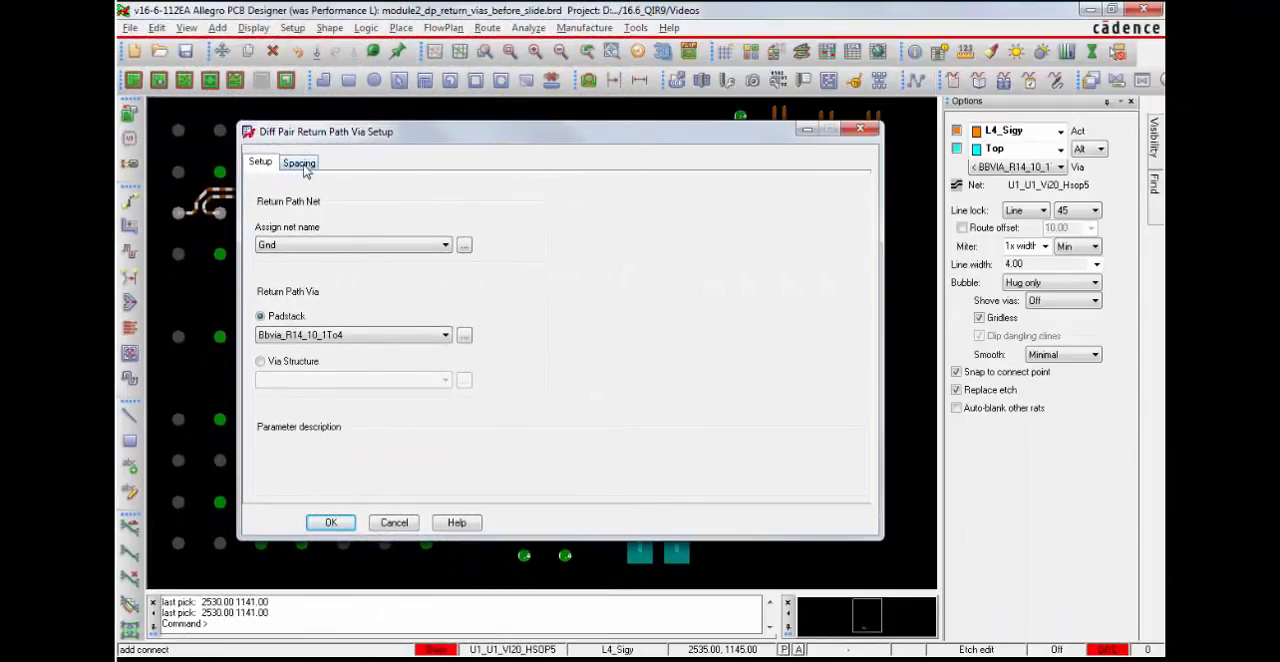
- Set single-via spacing to 135° with user-defined 15, and rectangular Y to 35
click(299, 162)
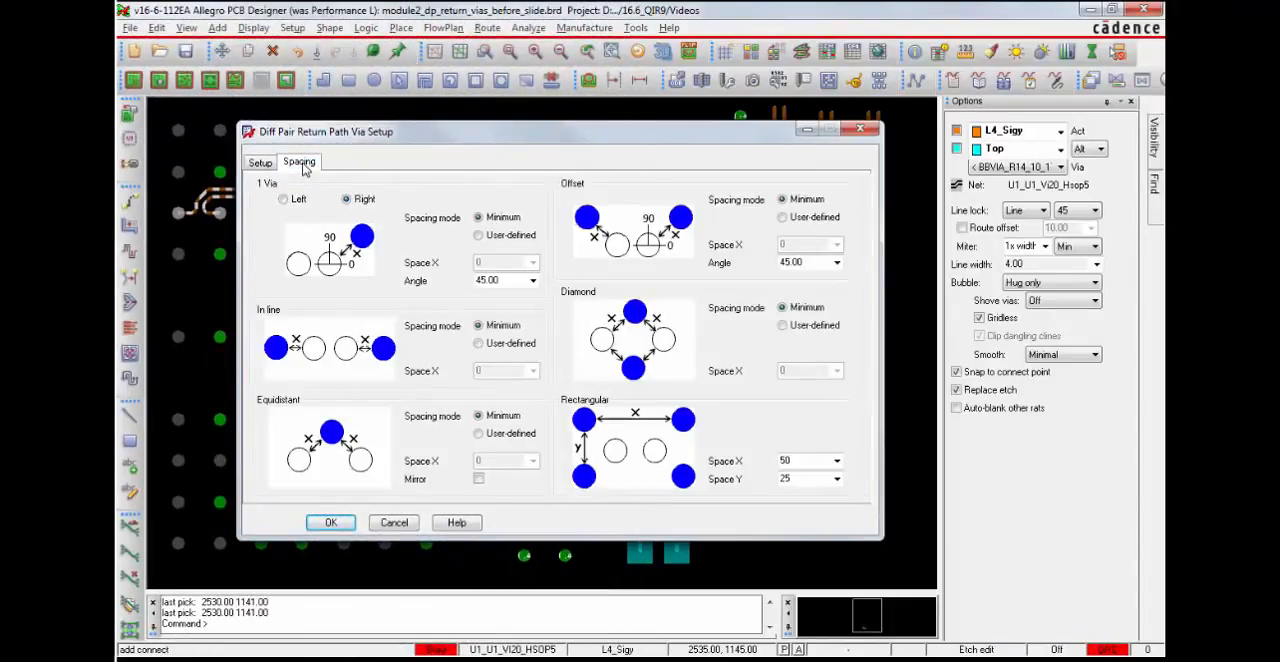
click(533, 280)
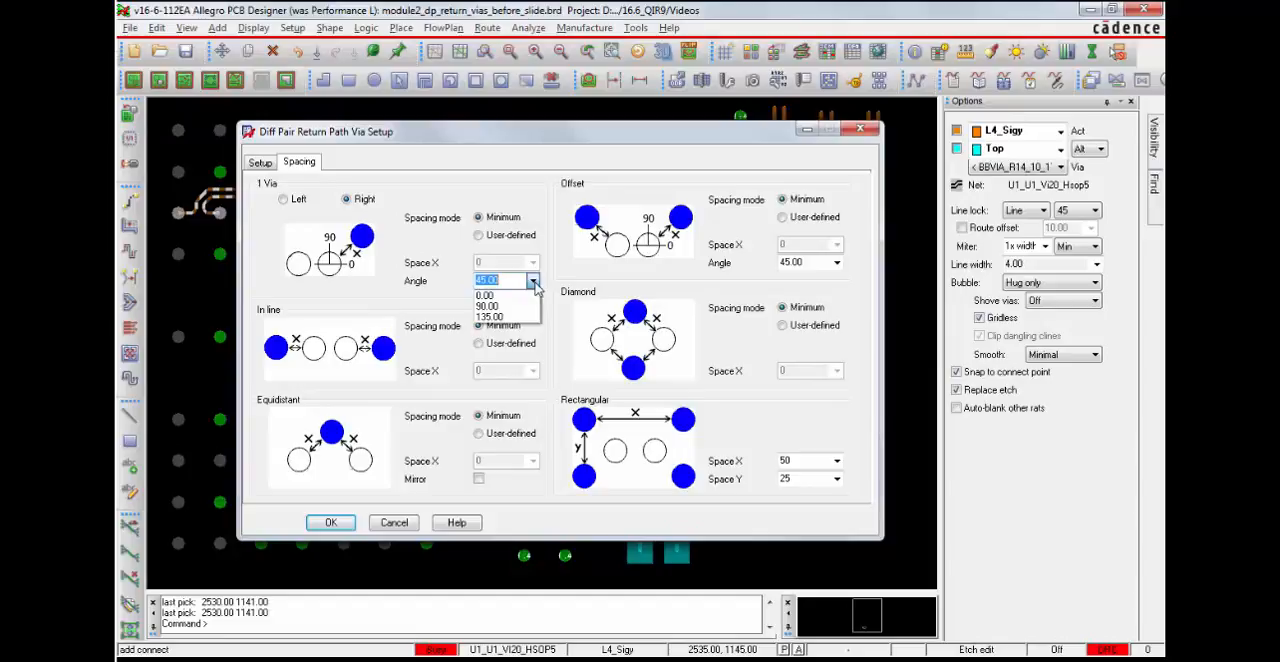
click(490, 317)
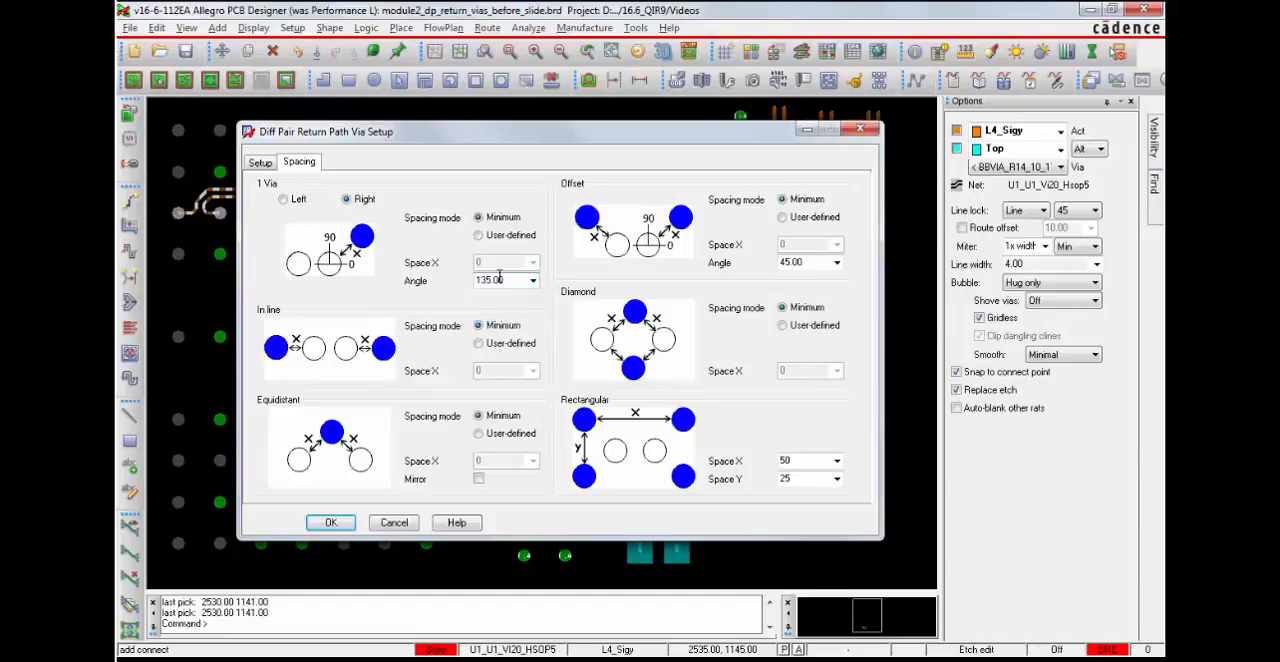
click(478, 235)
text(65)
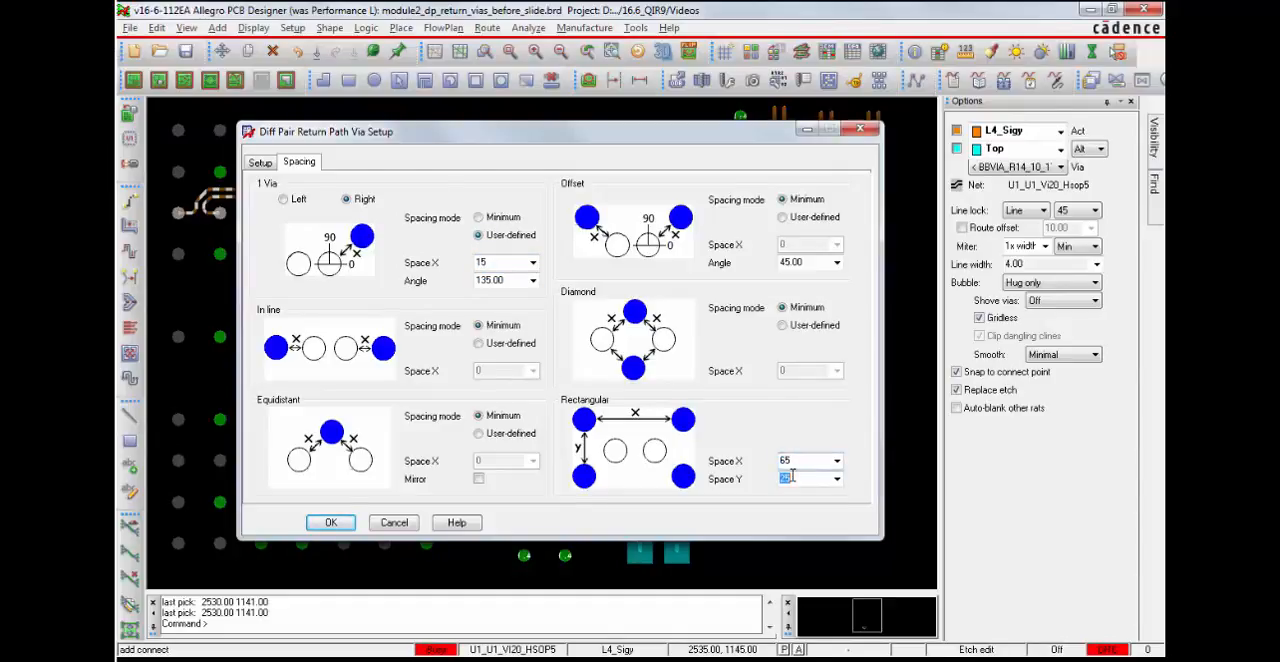
text(35)
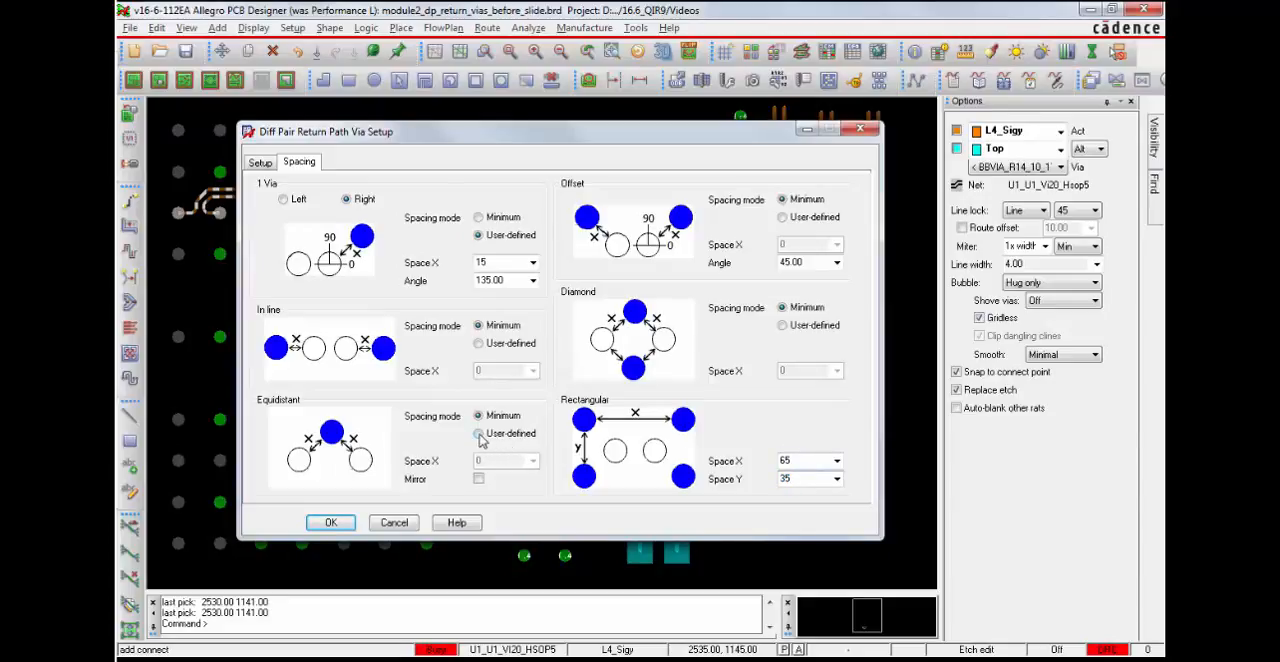
- Set equidistant vias to user-defined 15 mirrored, and offset via angle to 90°
click(479, 433)
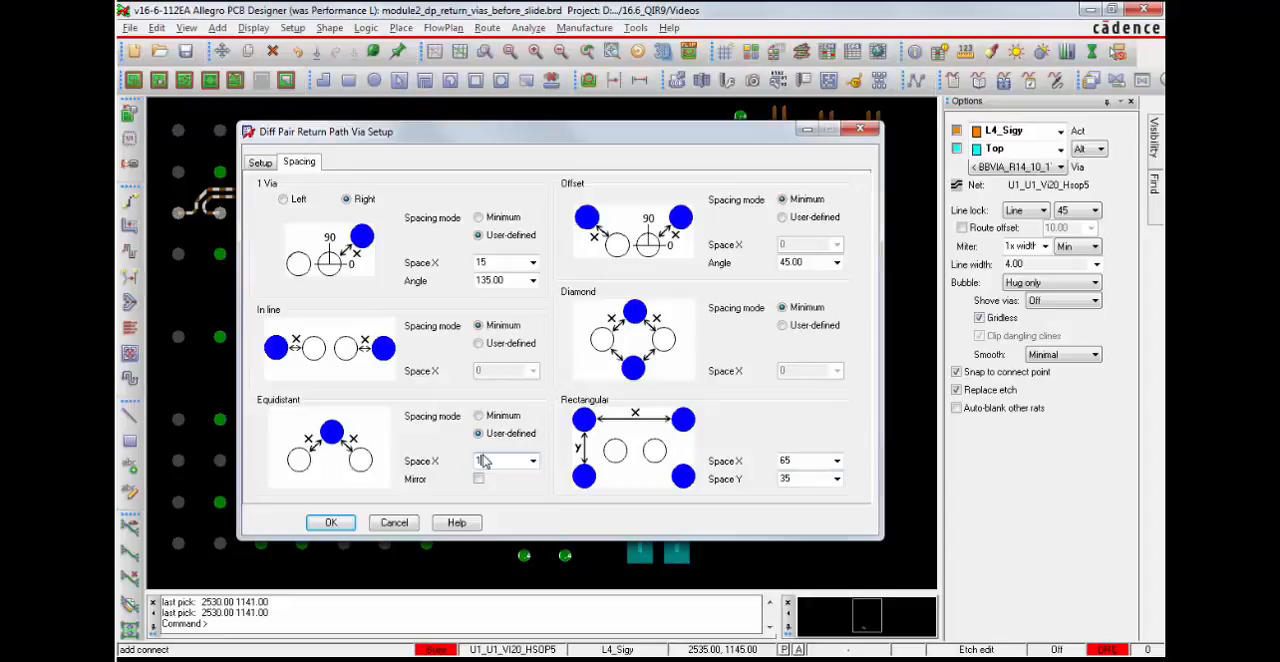
click(500, 460)
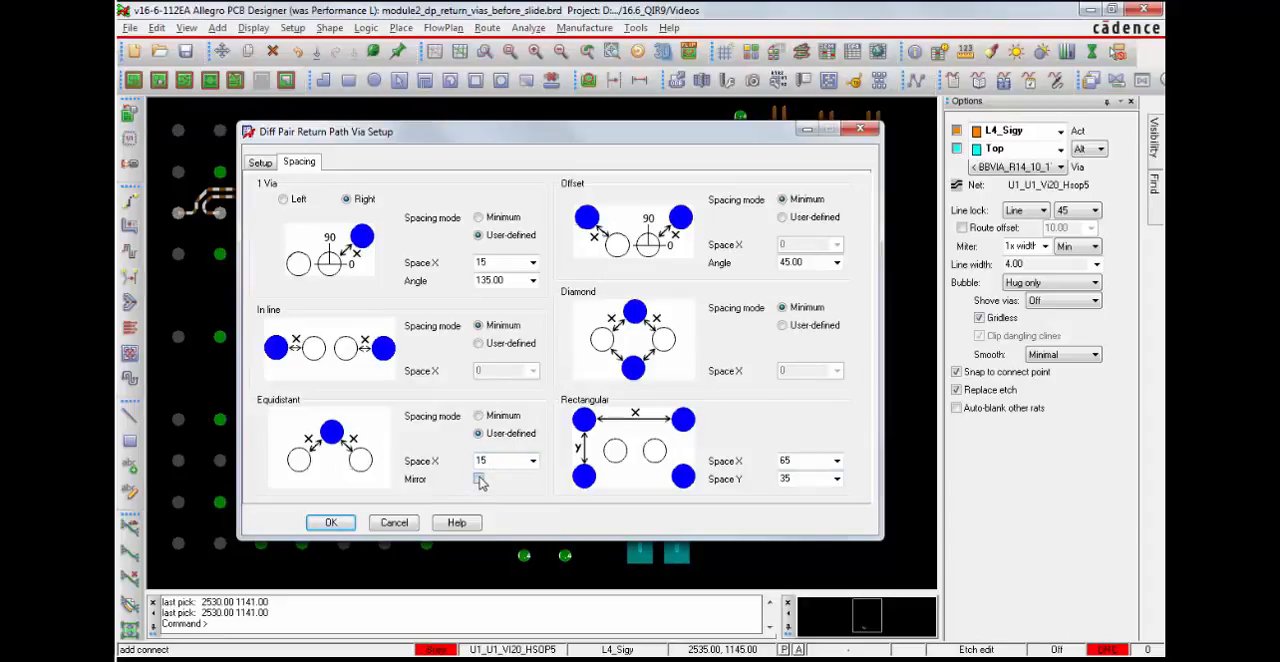
click(478, 478)
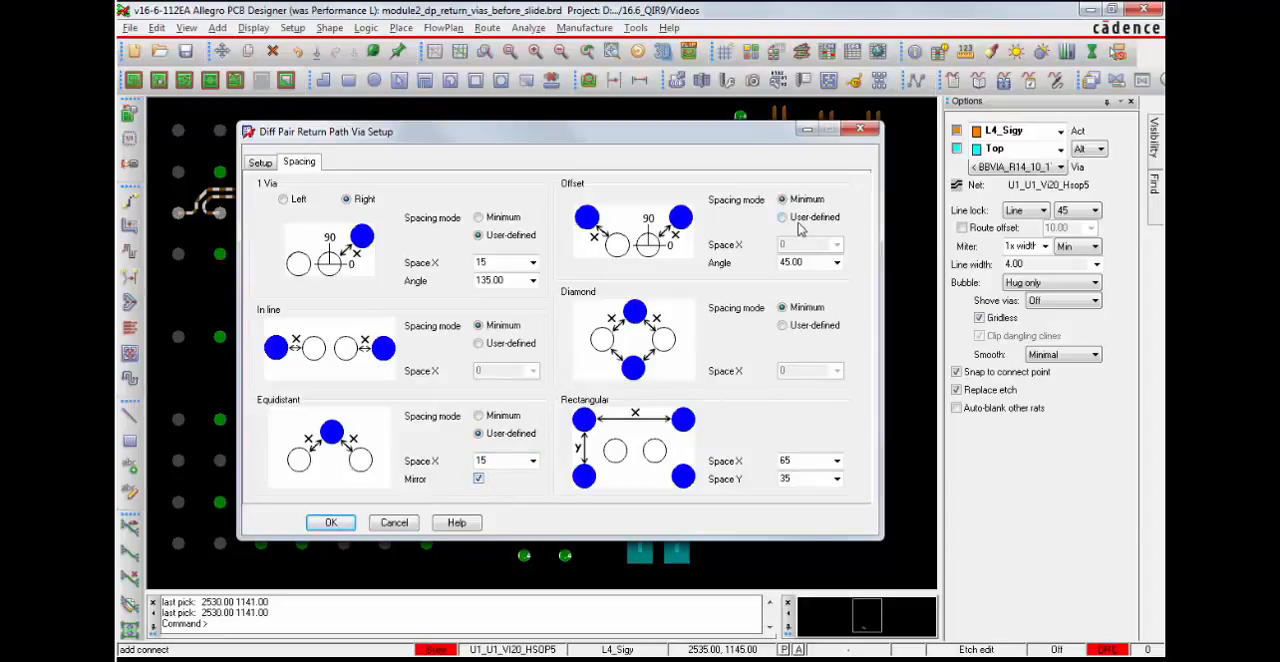
click(836, 262)
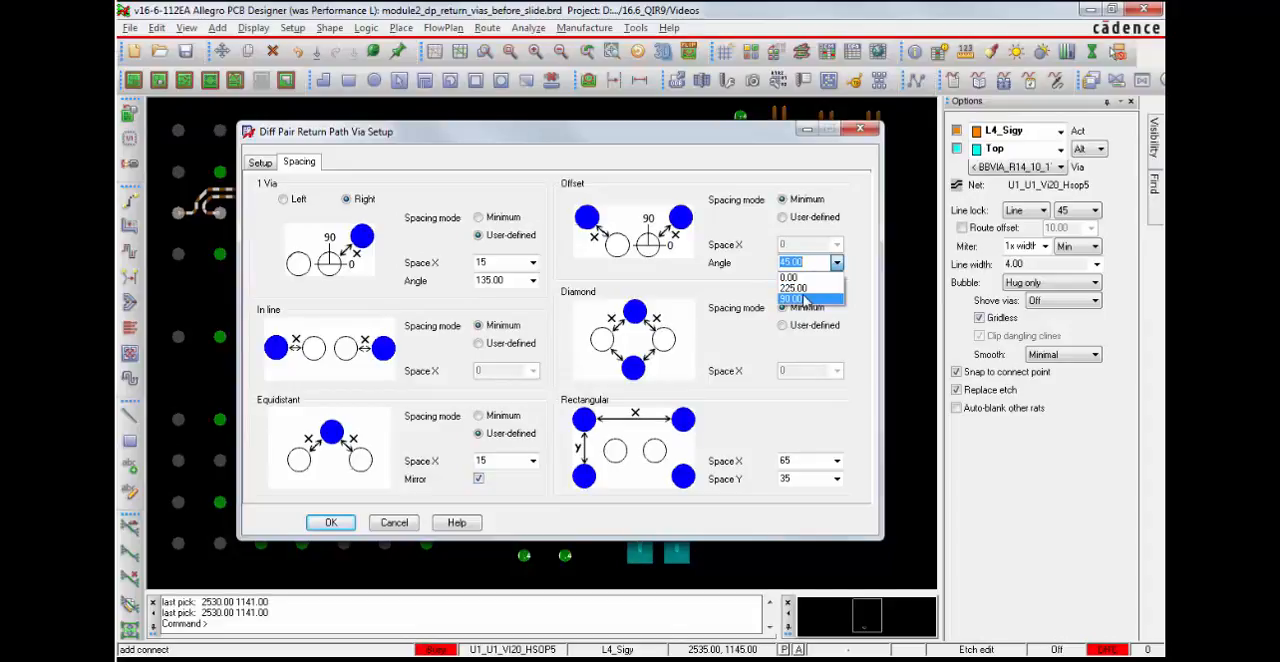
click(792, 299)
text(18)
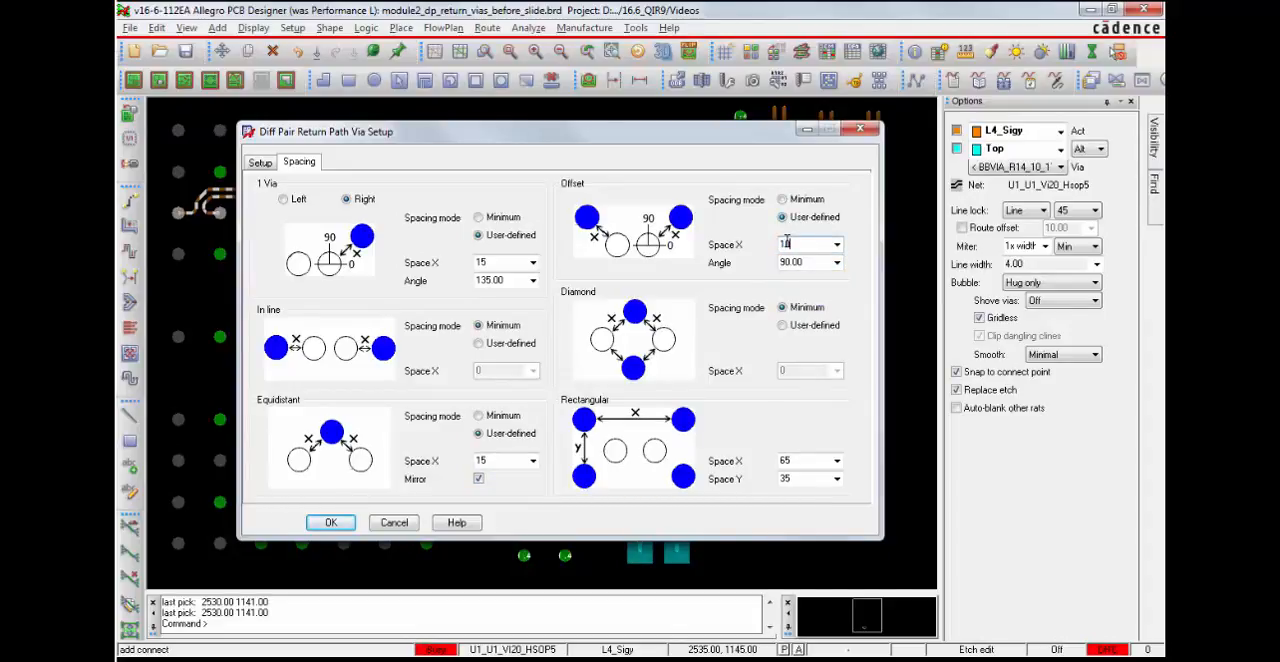
click(330, 522)
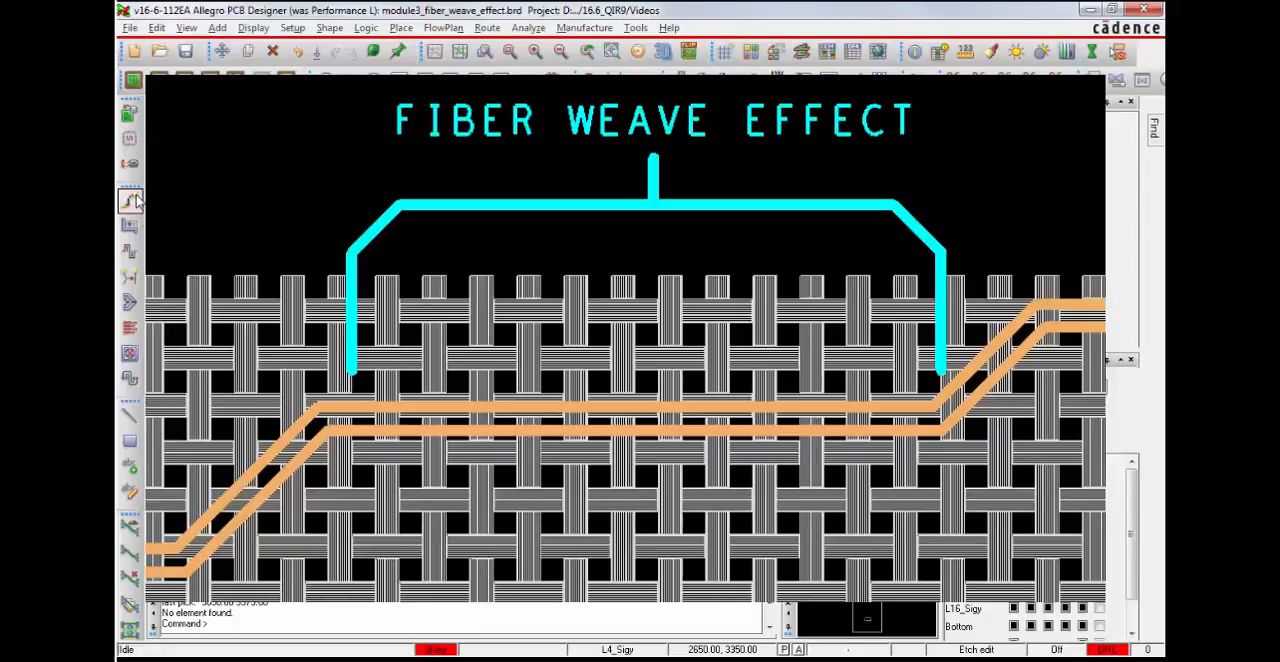
- Open module3_fiber_weave_effect.brd and zoom into its parallel traces
click(130, 202)
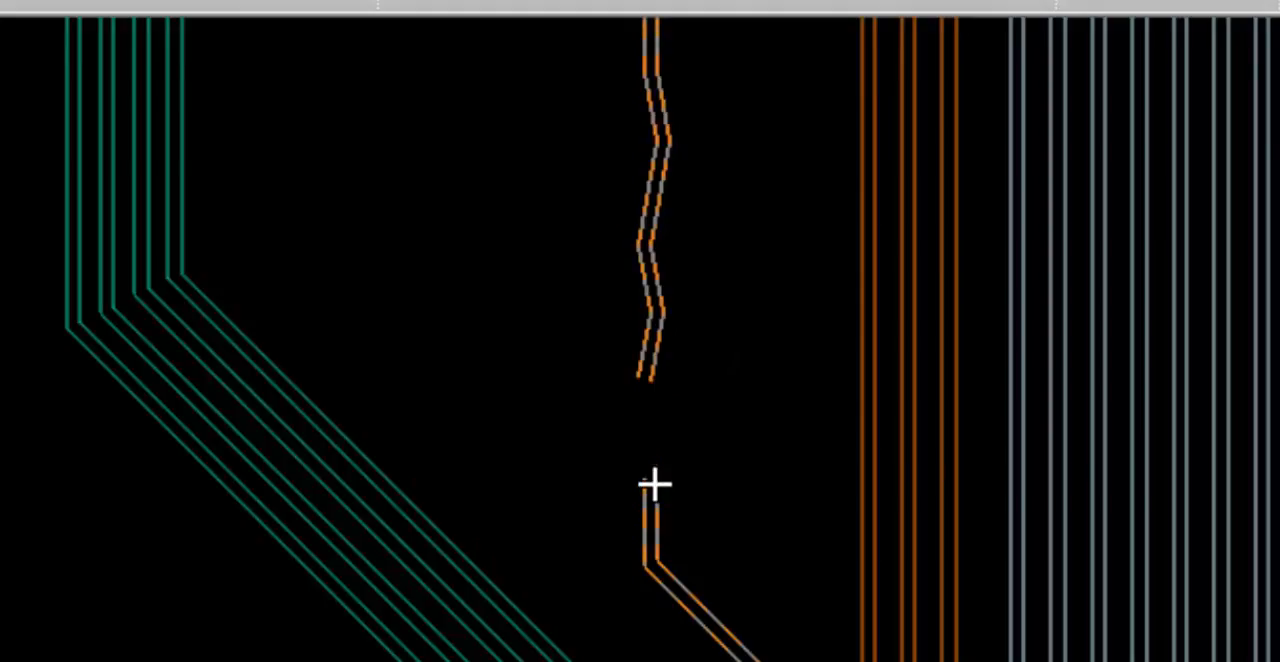
- Finish the current command and set Fiber Weave Effect to angle offset 10, max length 100.0
right_click(656, 486)
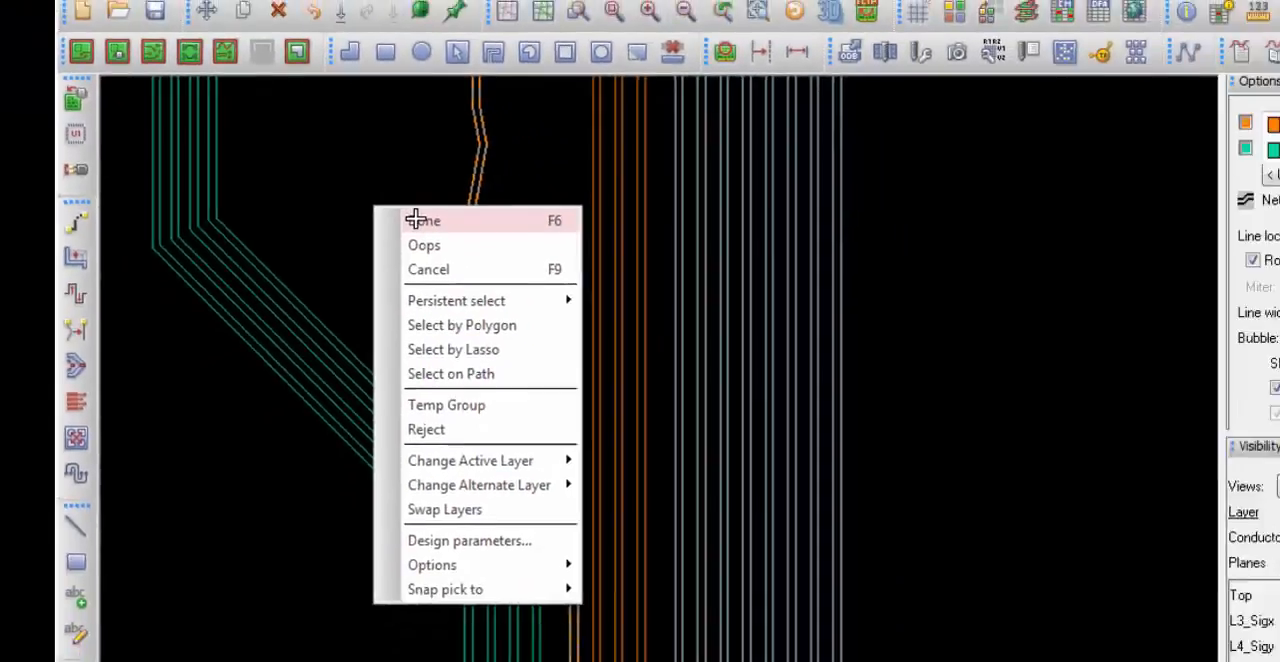
click(487, 27)
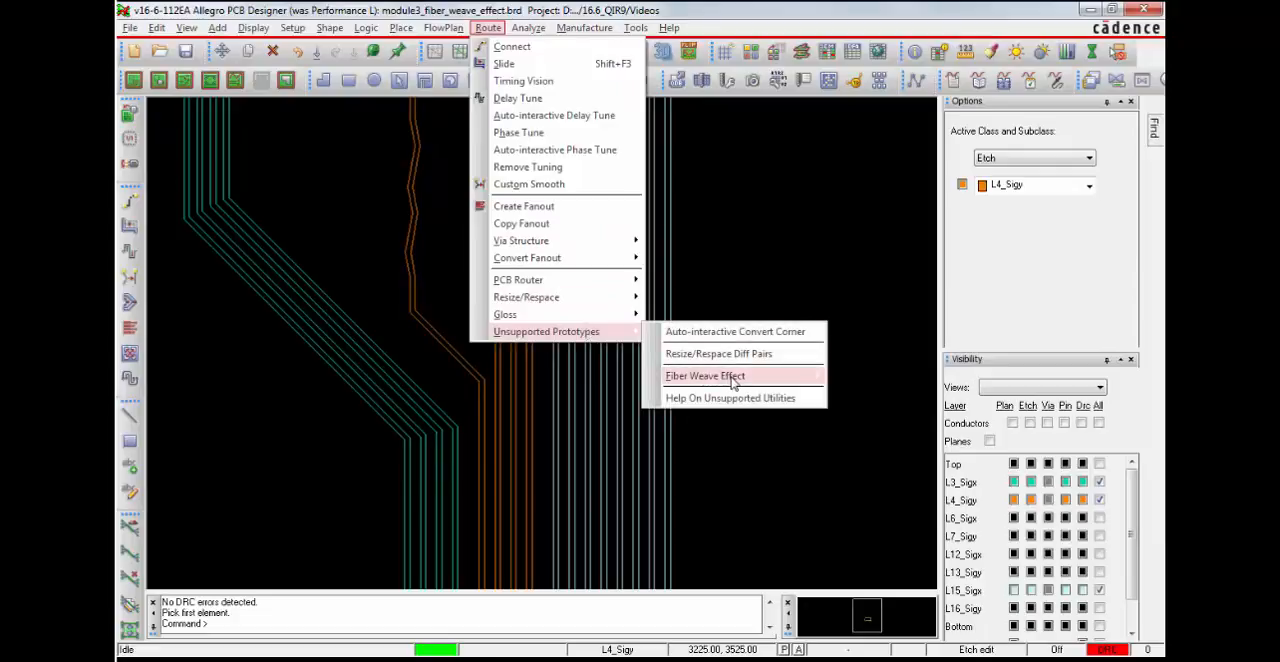
mouse_move(705, 375)
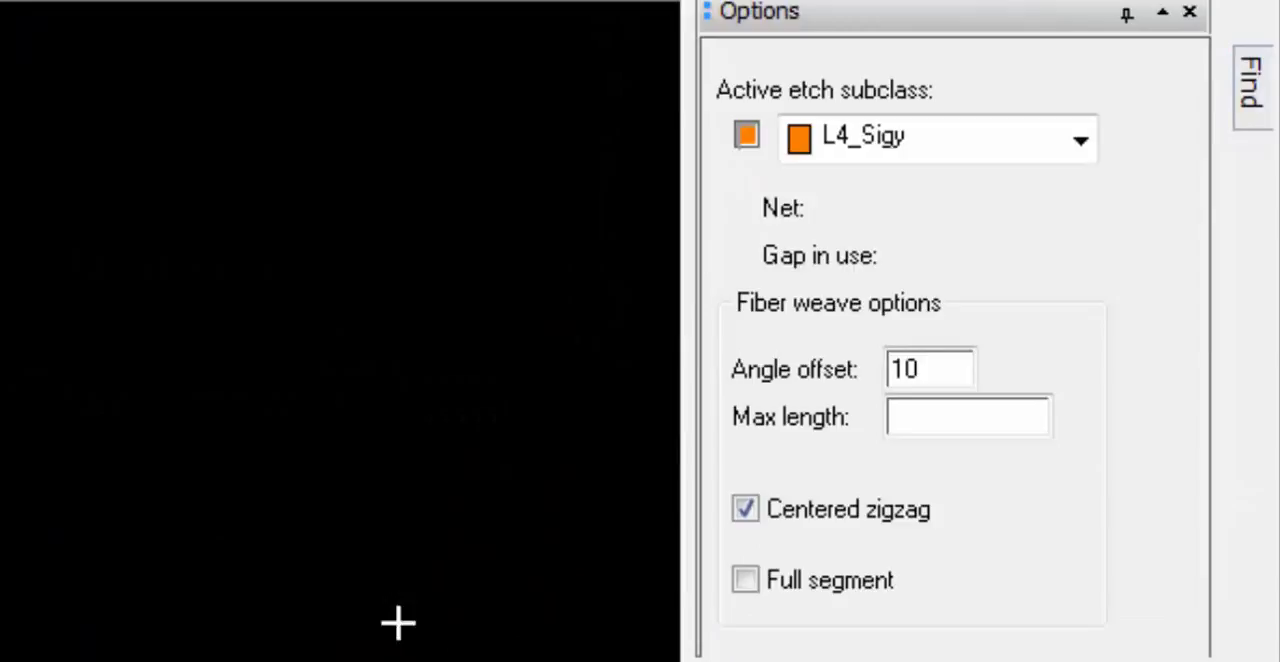
click(928, 369)
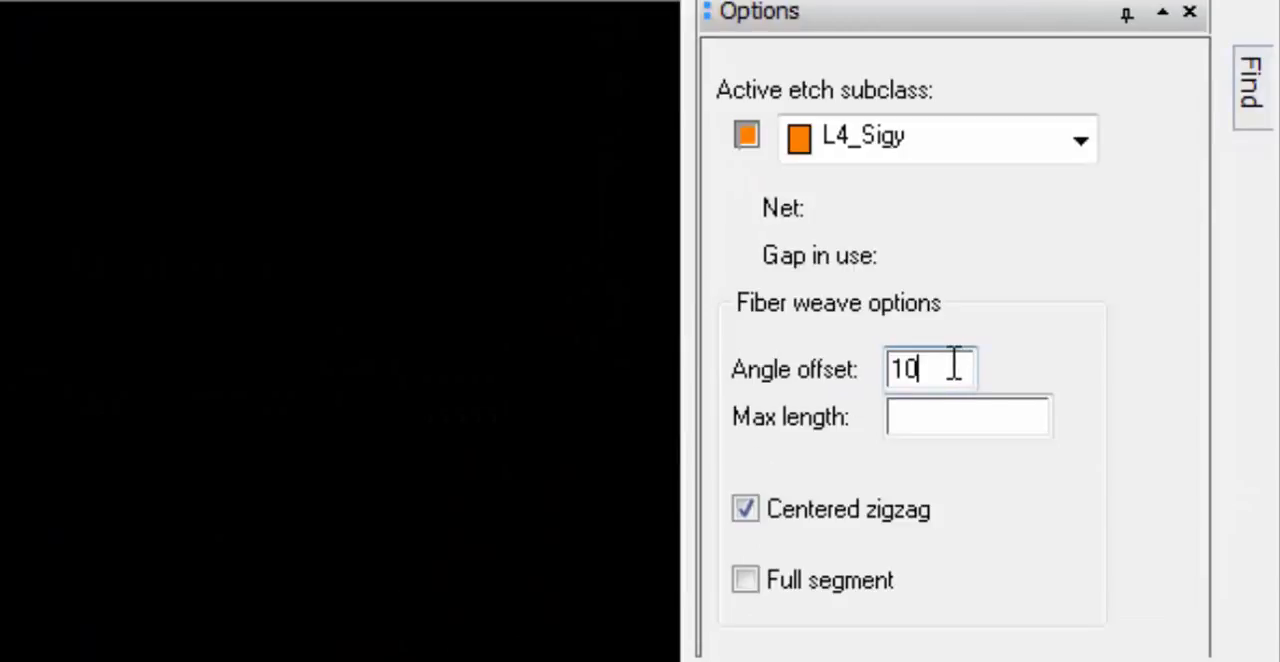
click(967, 416)
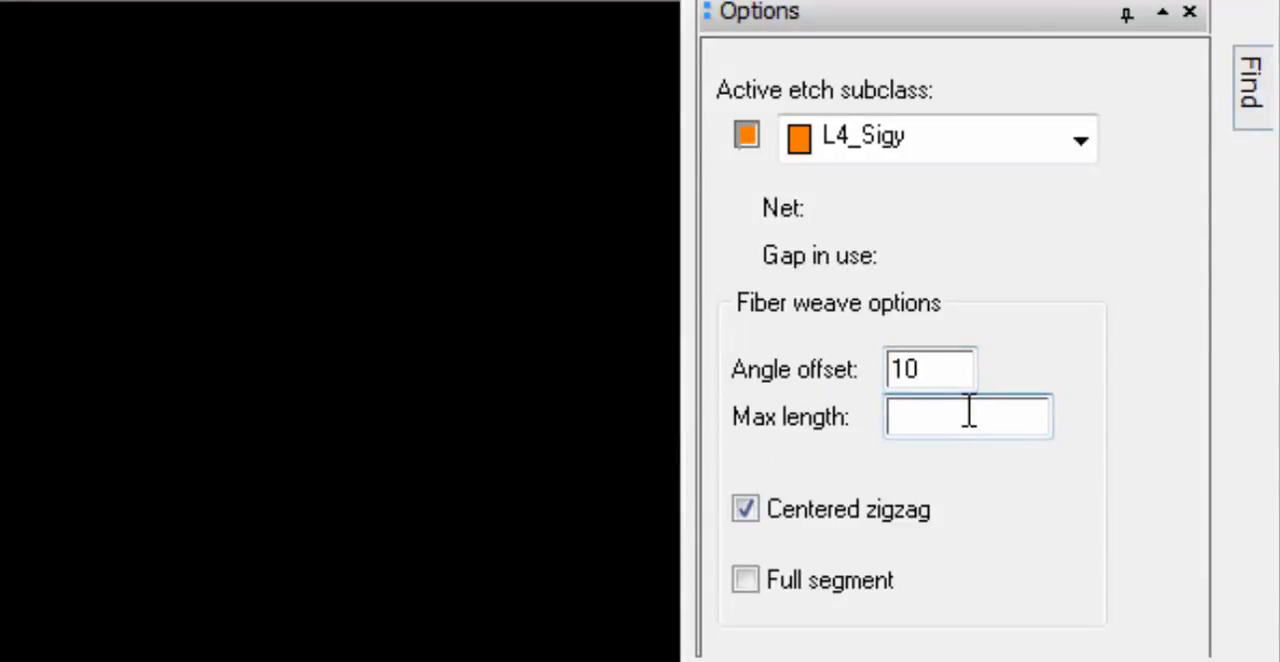
text(100.0)
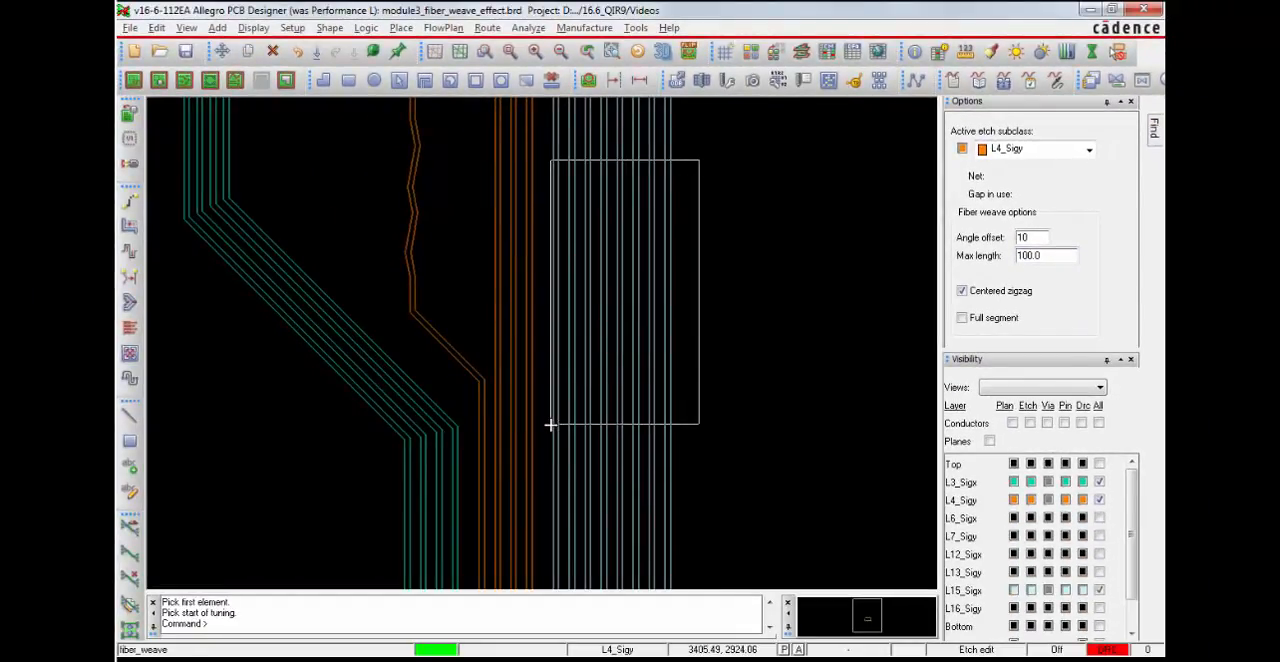
mouse_move(670, 190)
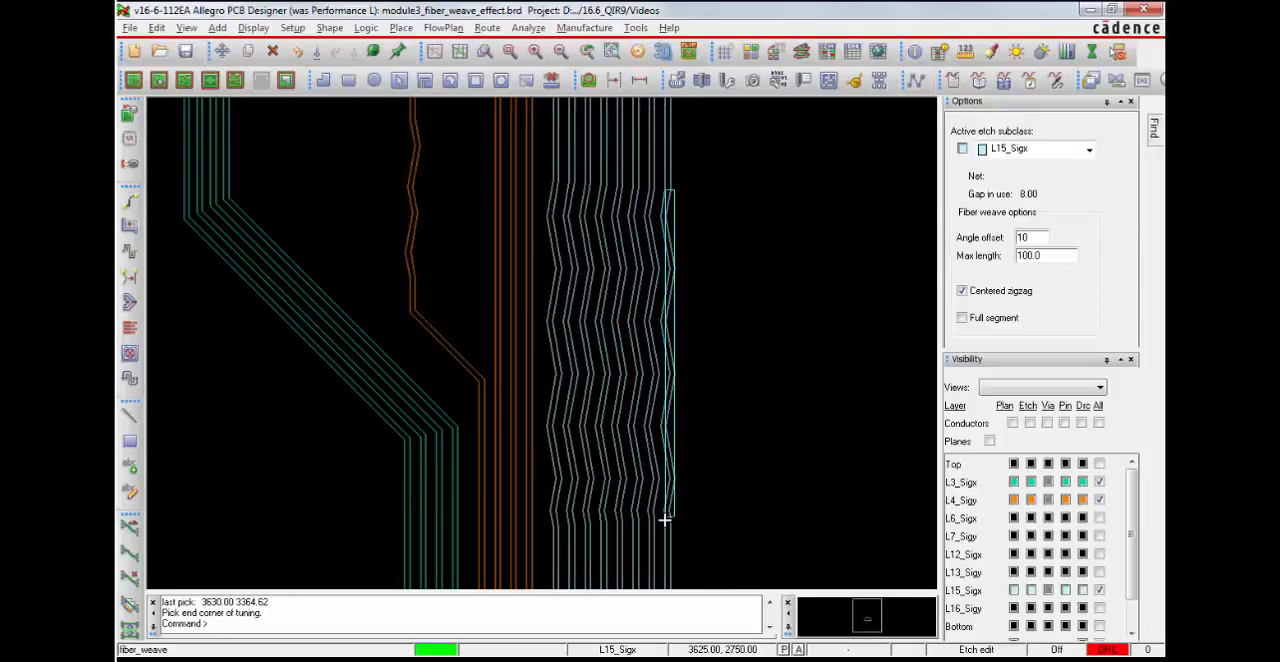
- Complete the zigzag fiber weave region over the grey L15_Sigx parallel traces
click(667, 519)
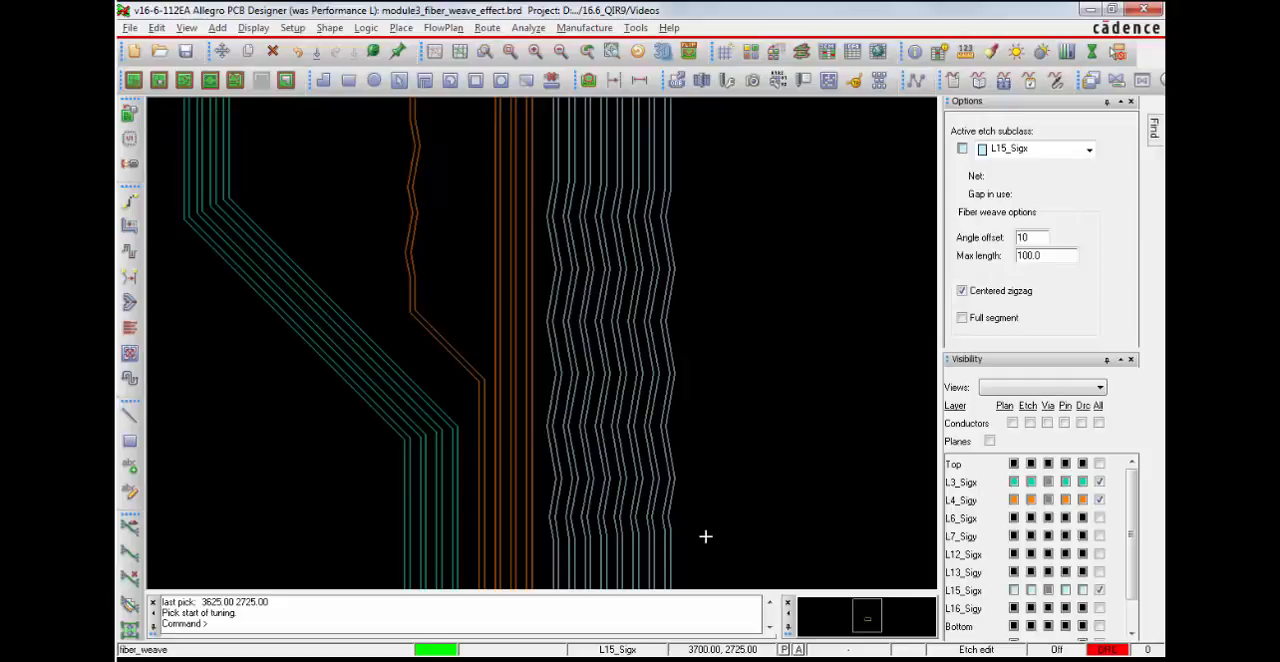
mouse_move(540, 120)
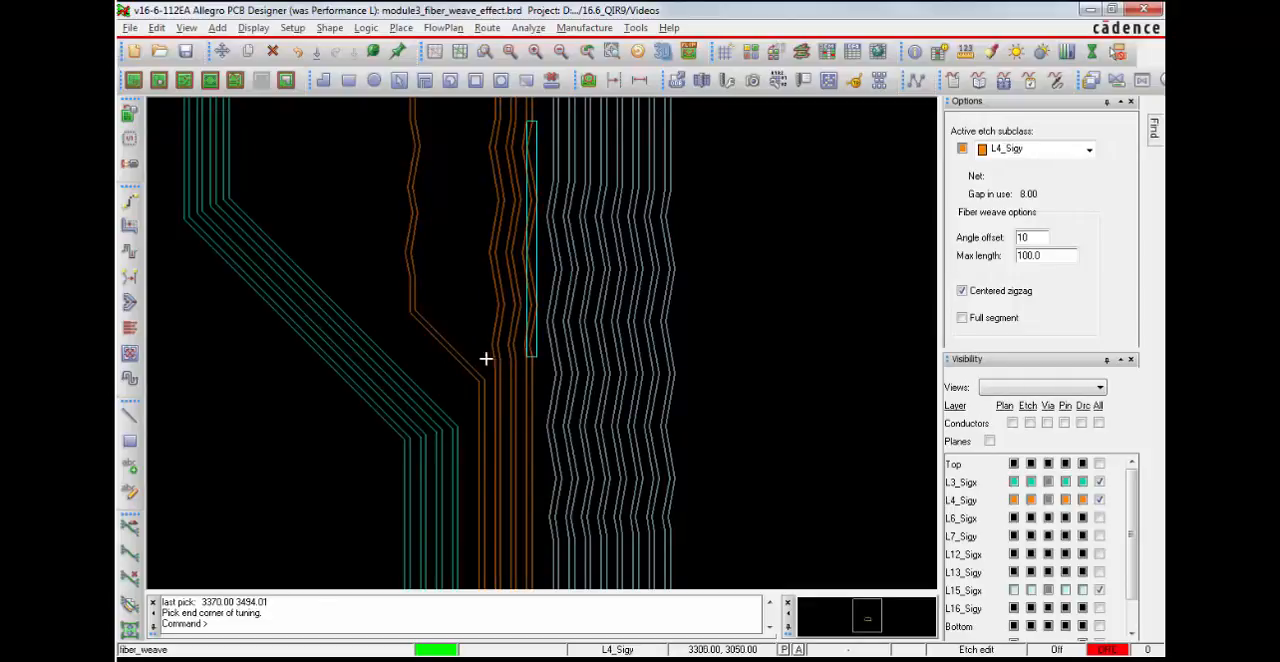
mouse_move(567, 322)
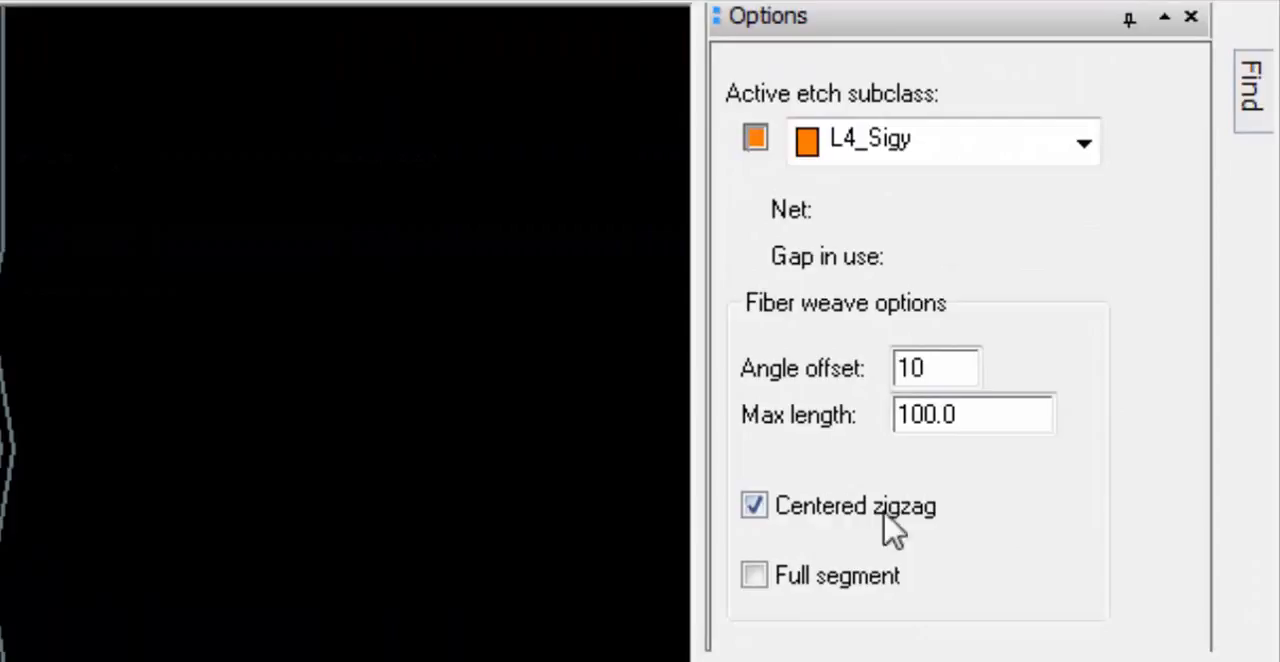
mouse_move(770, 575)
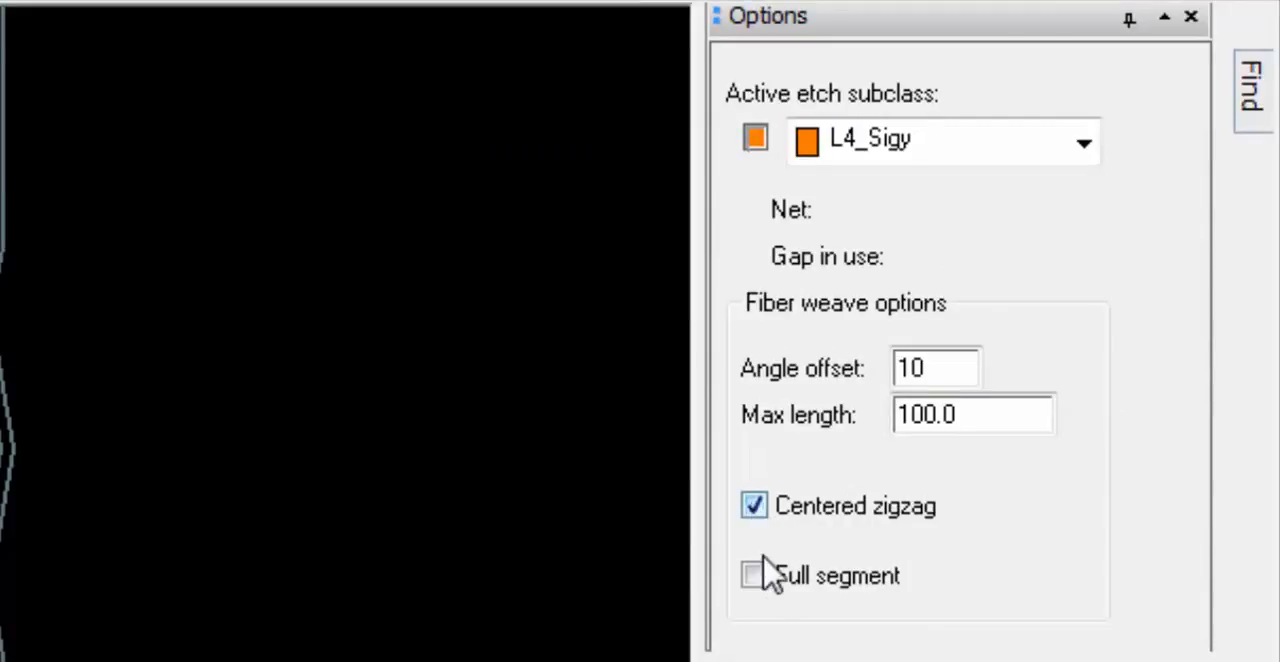
- Enable Full segment and start zigzagging the diagonal teal L3_Sigx traces
click(754, 575)
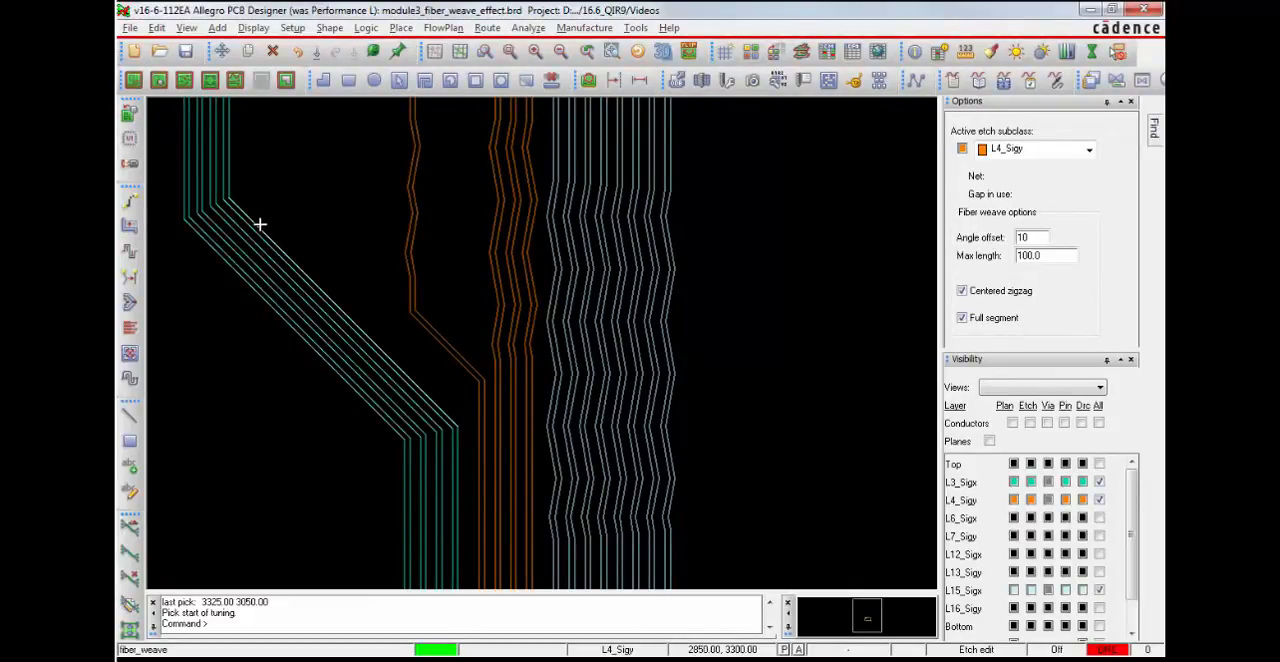
click(316, 282)
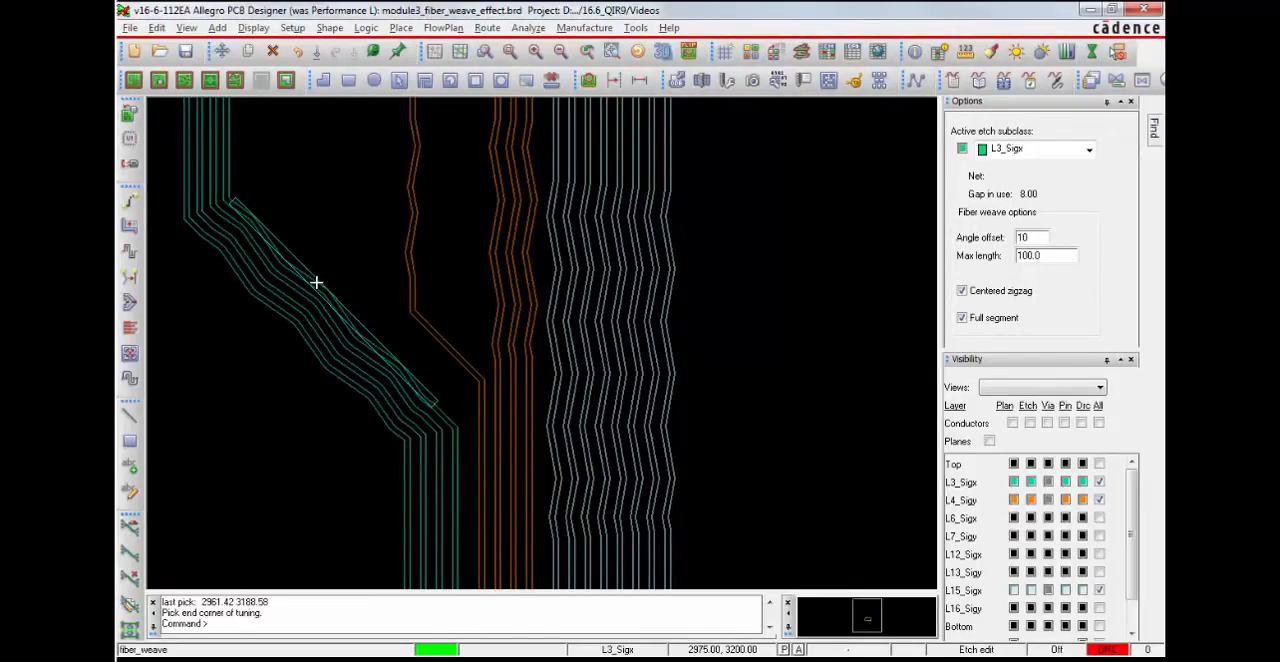
mouse_move(348, 254)
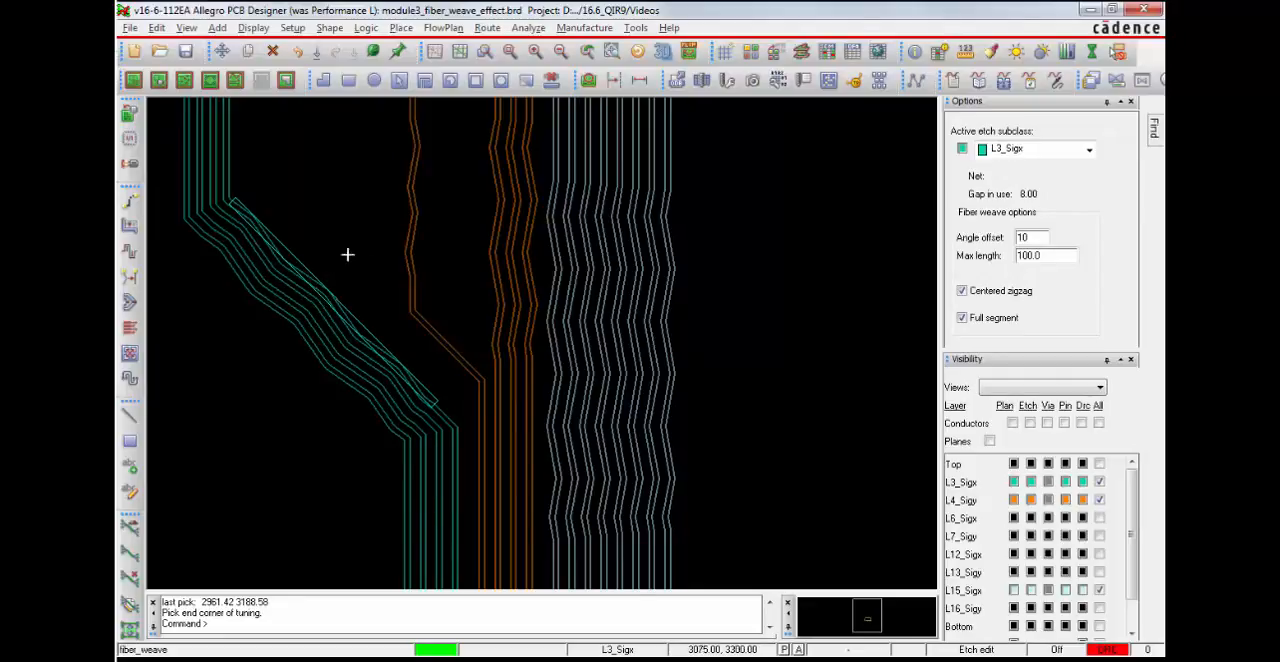